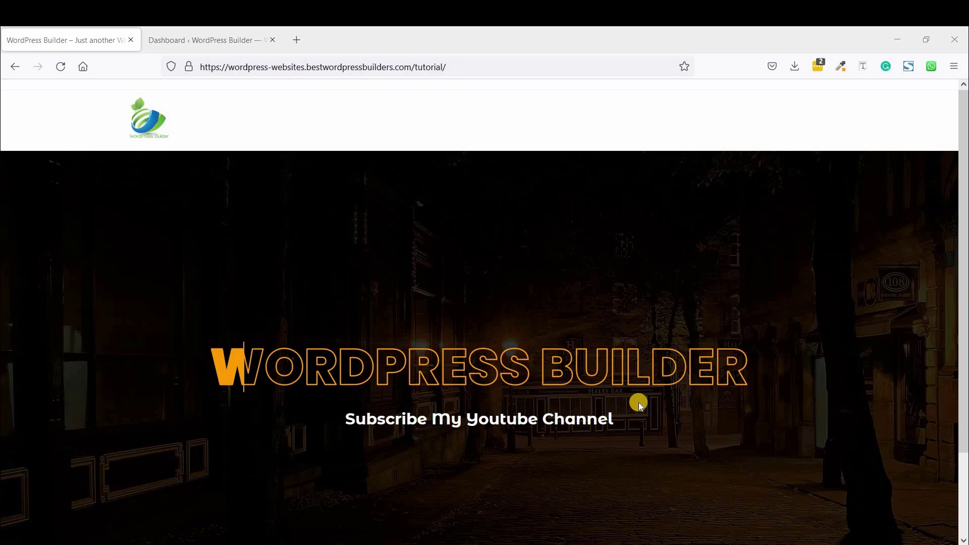
From the WordPress dashboard, go to All Pages and edit the Slide page.
{"action": "scroll", "scroll_direction": "down", "scroll_amount": 3}
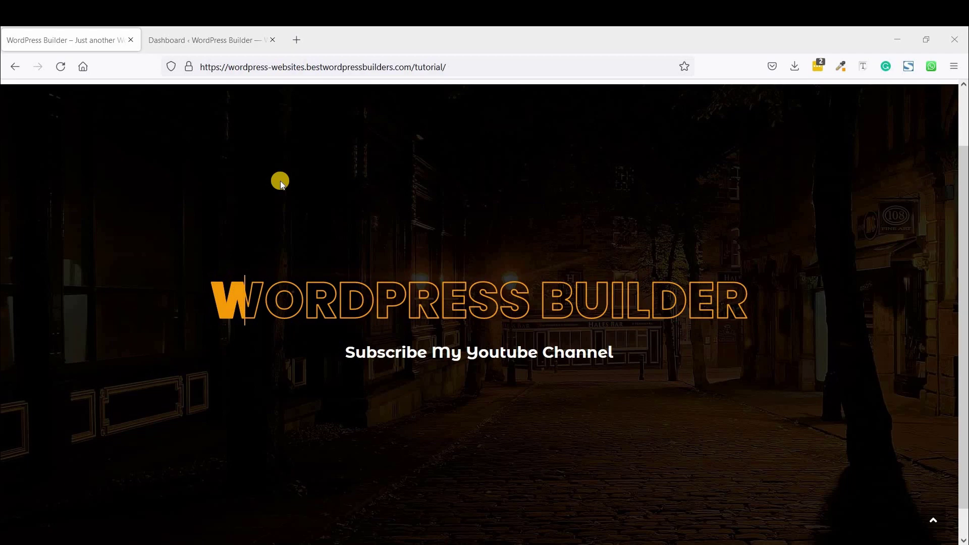
{"action": "left_click", "coordinate": [204, 39]}
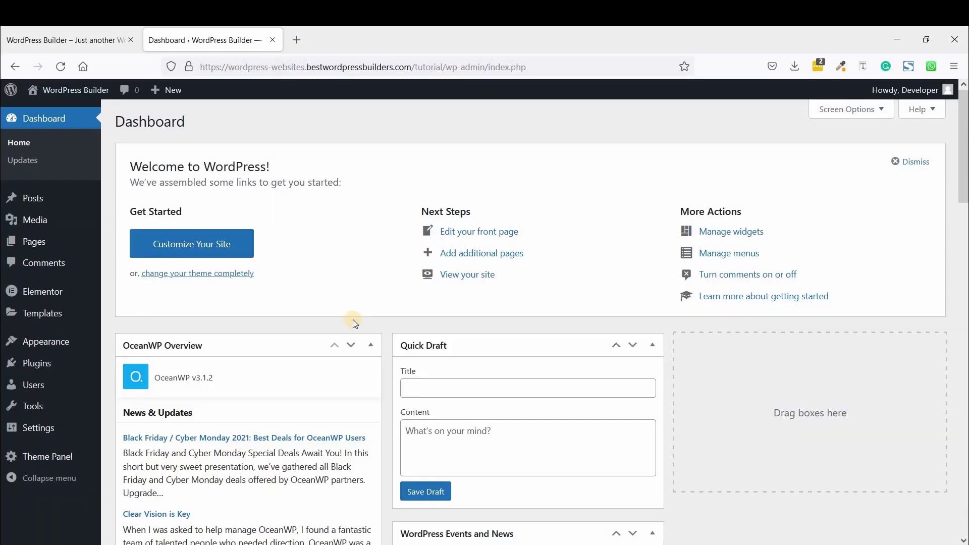
{"action": "mouse_move", "coordinate": [348, 192]}
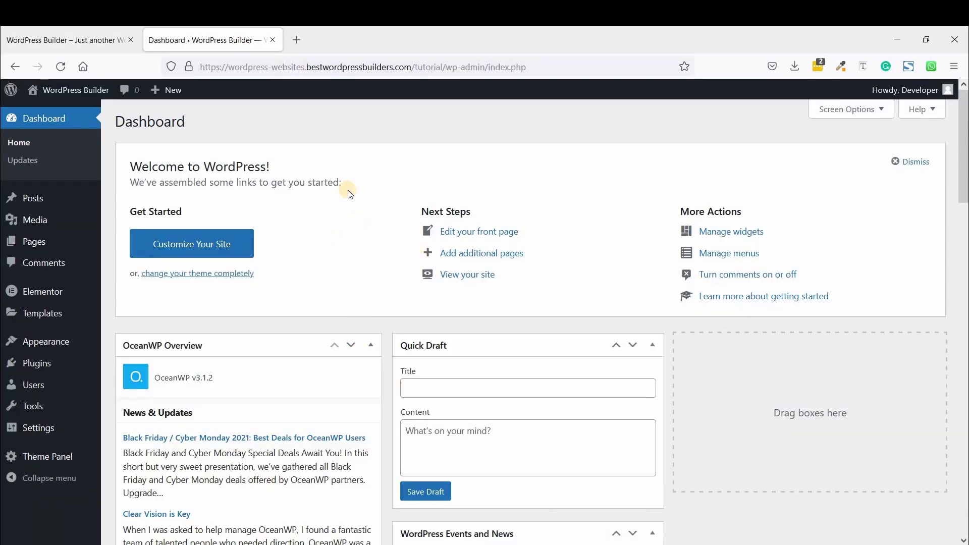
{"action": "mouse_move", "coordinate": [46, 241]}
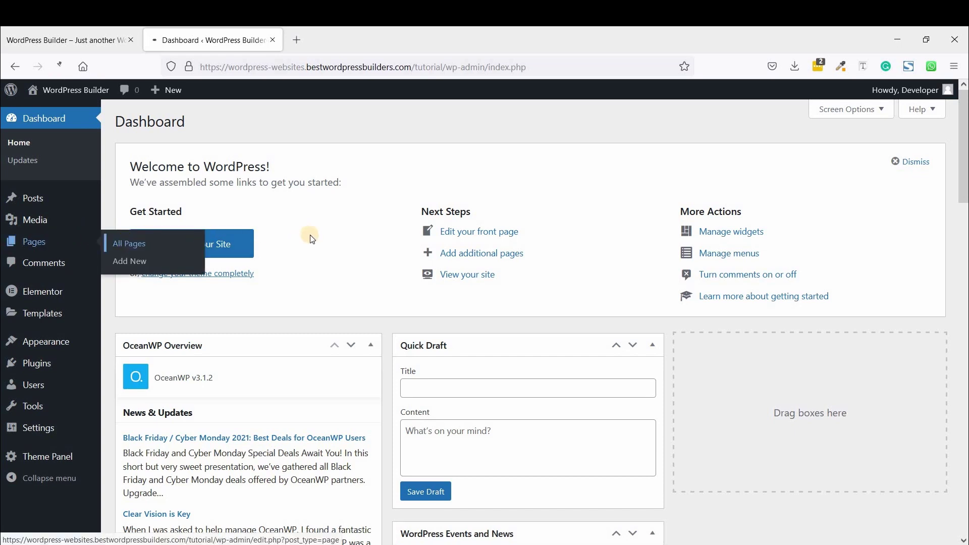
{"action": "left_click", "coordinate": [130, 243]}
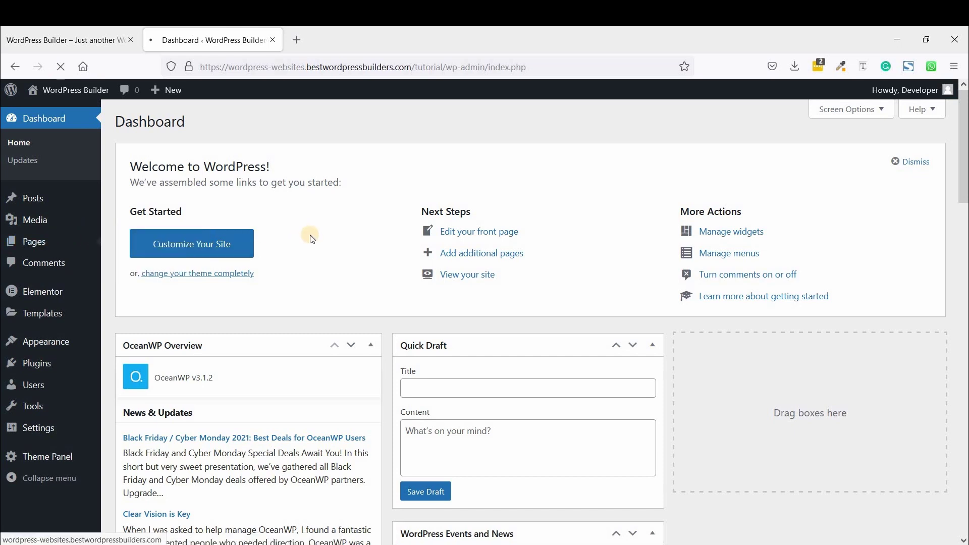
{"action": "left_click", "coordinate": [34, 198]}
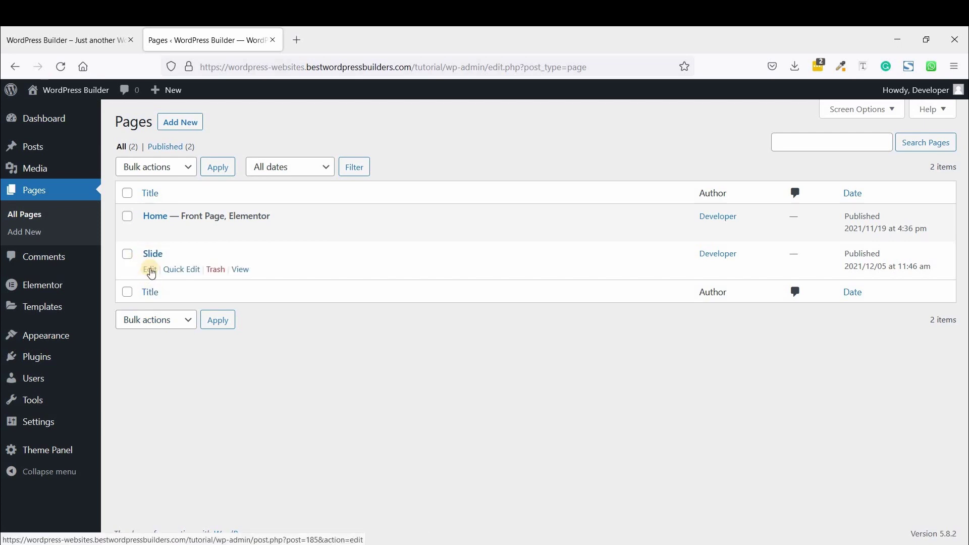
{"action": "left_click", "coordinate": [148, 268]}
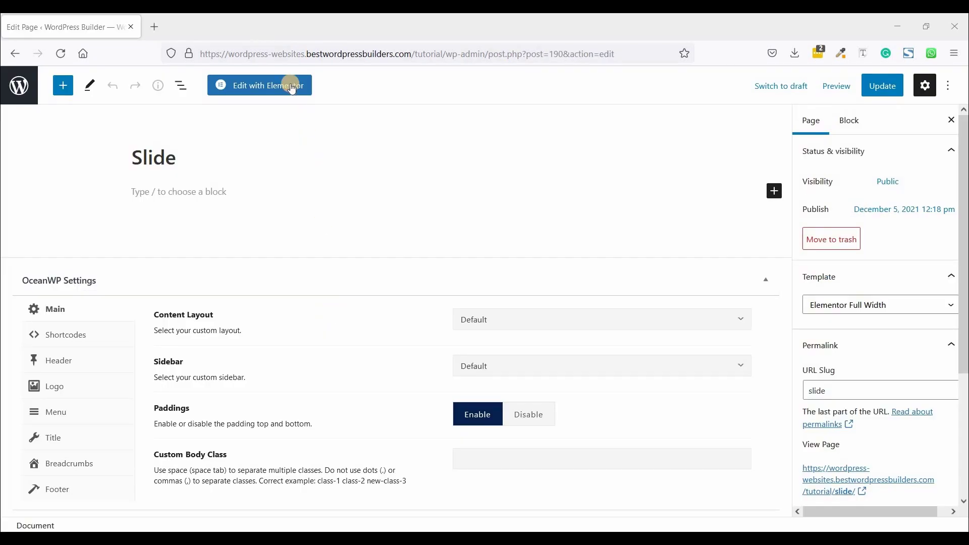
Edit with Elementor and add a single-column section with Height set to Fit To Screen.
{"action": "left_click", "coordinate": [259, 85]}
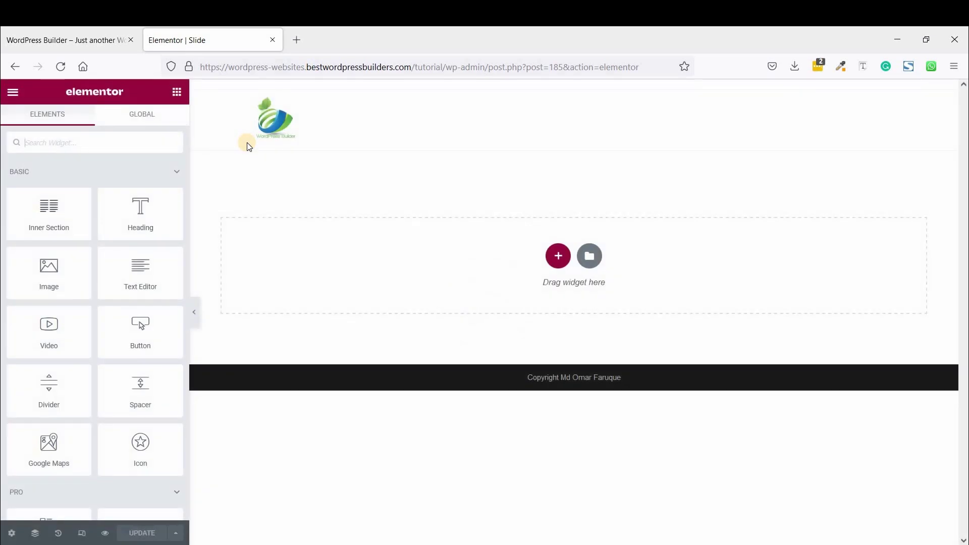
{"action": "mouse_move", "coordinate": [766, 222]}
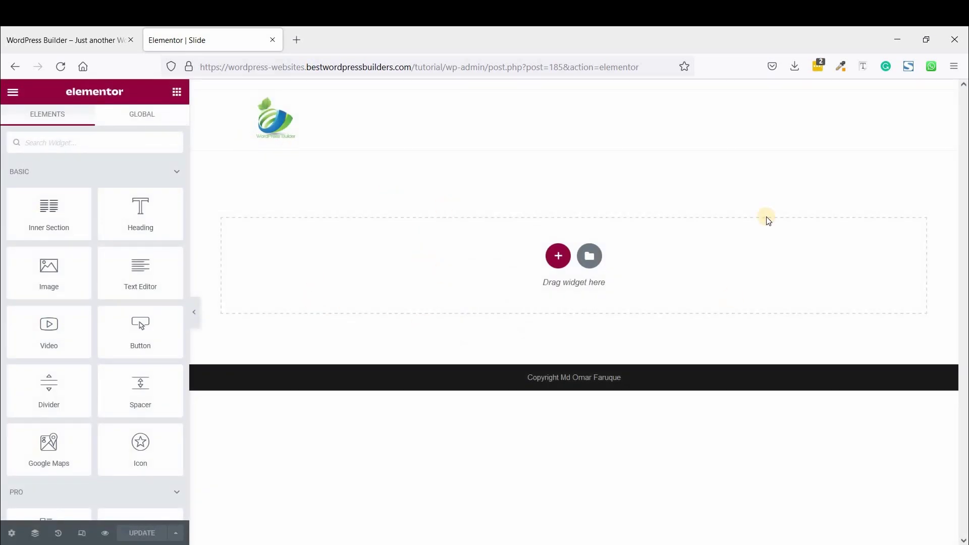
{"action": "mouse_move", "coordinate": [395, 199]}
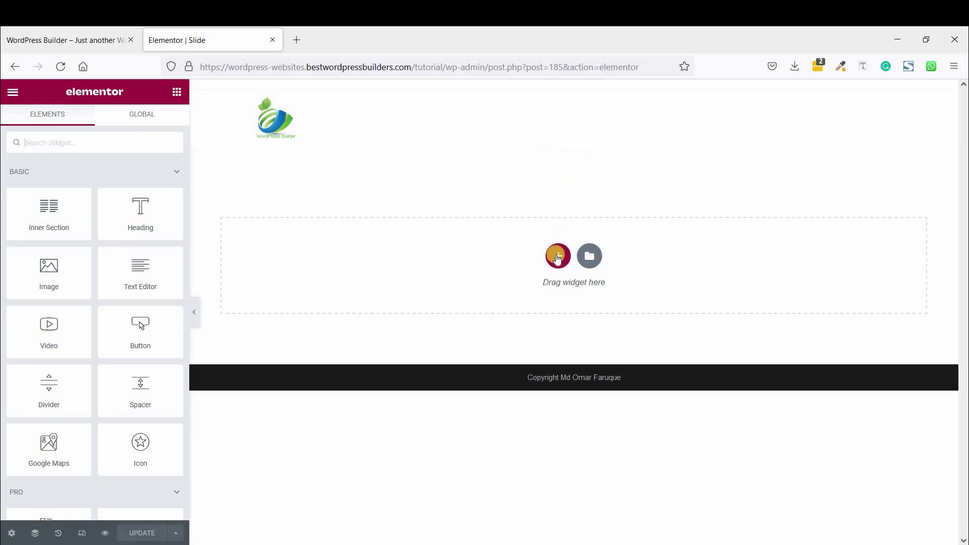
{"action": "mouse_move", "coordinate": [558, 255]}
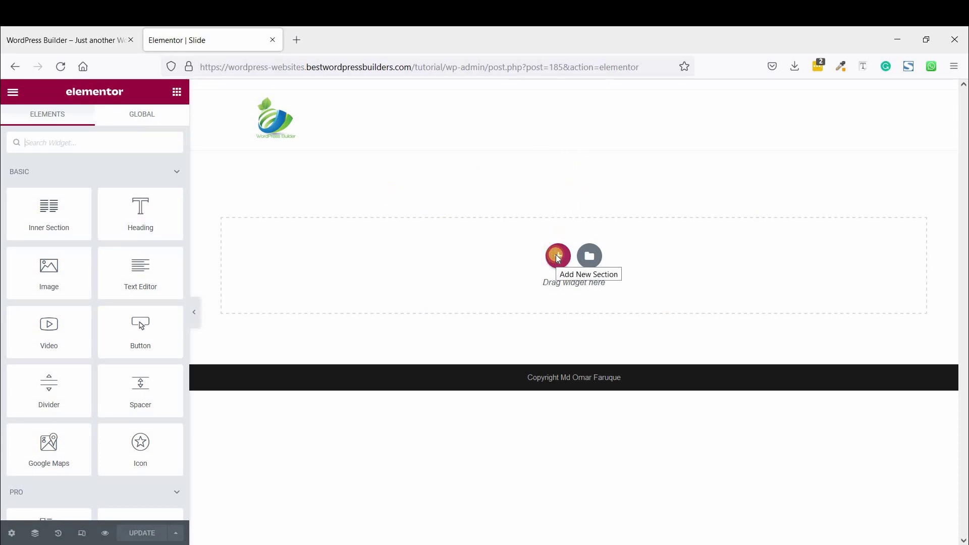
{"action": "left_click", "coordinate": [558, 255]}
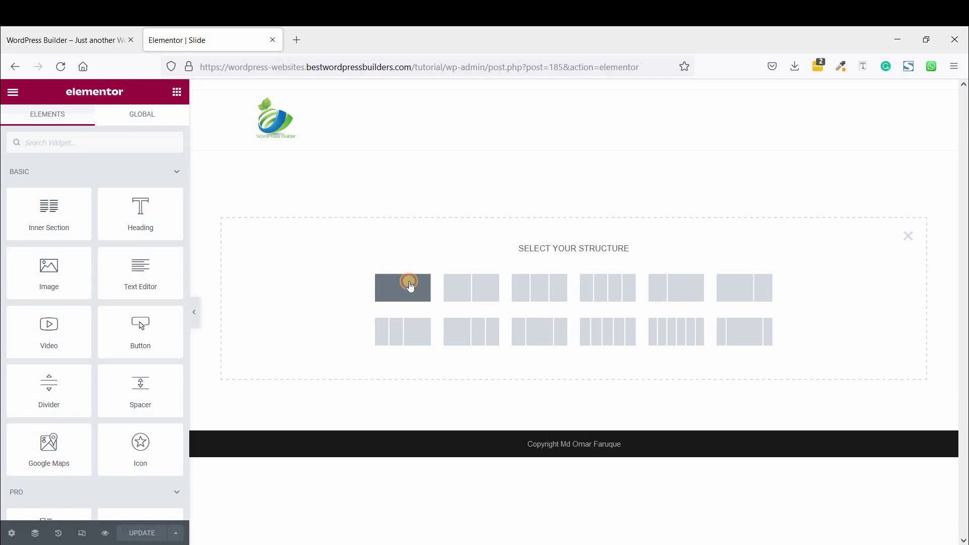
{"action": "left_click", "coordinate": [402, 287]}
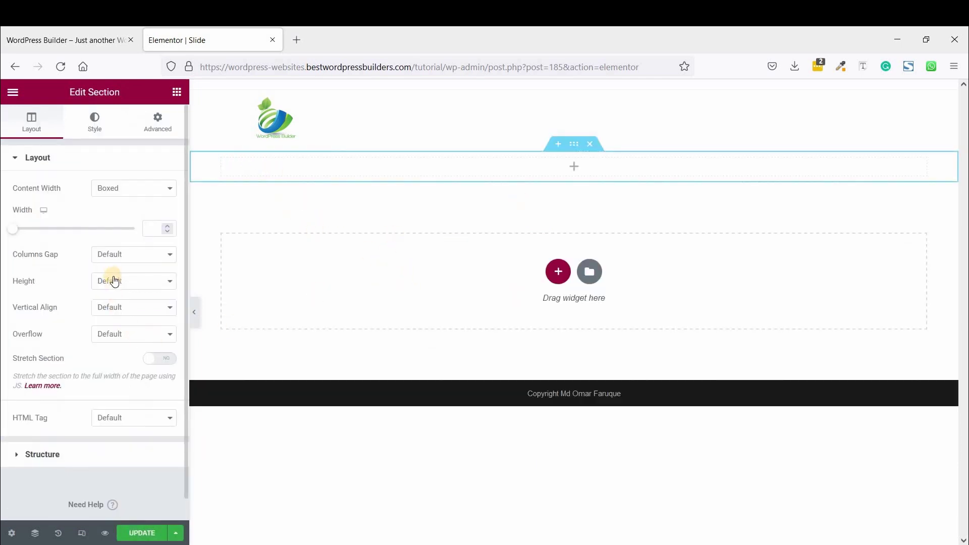
{"action": "left_click", "coordinate": [133, 281]}
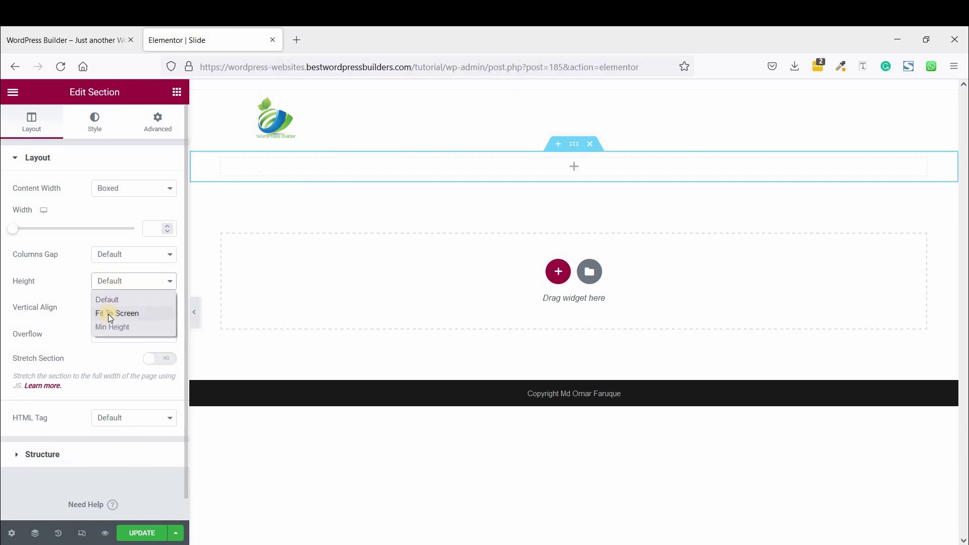
{"action": "left_click", "coordinate": [118, 313]}
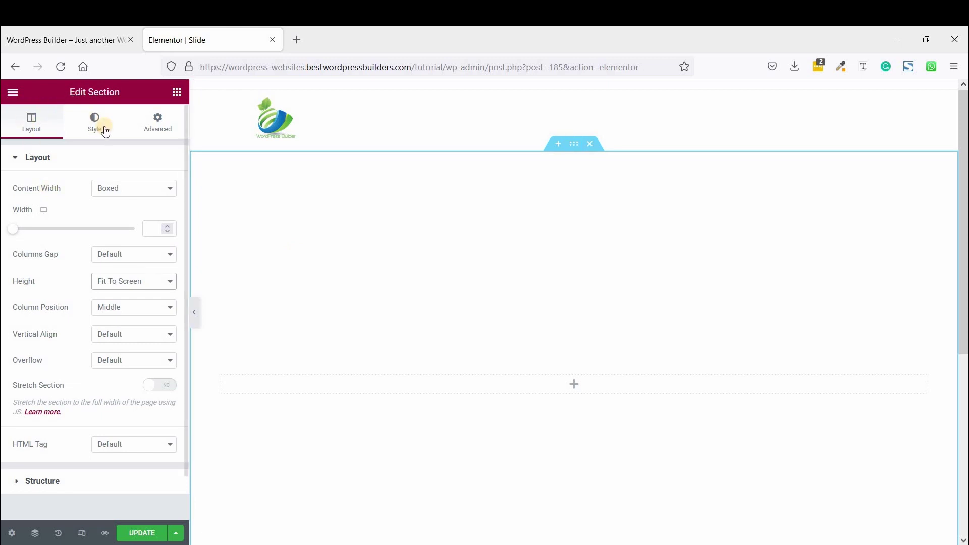
Set a Classic background on the section using the night street photo from the media library.
{"action": "left_click", "coordinate": [94, 121]}
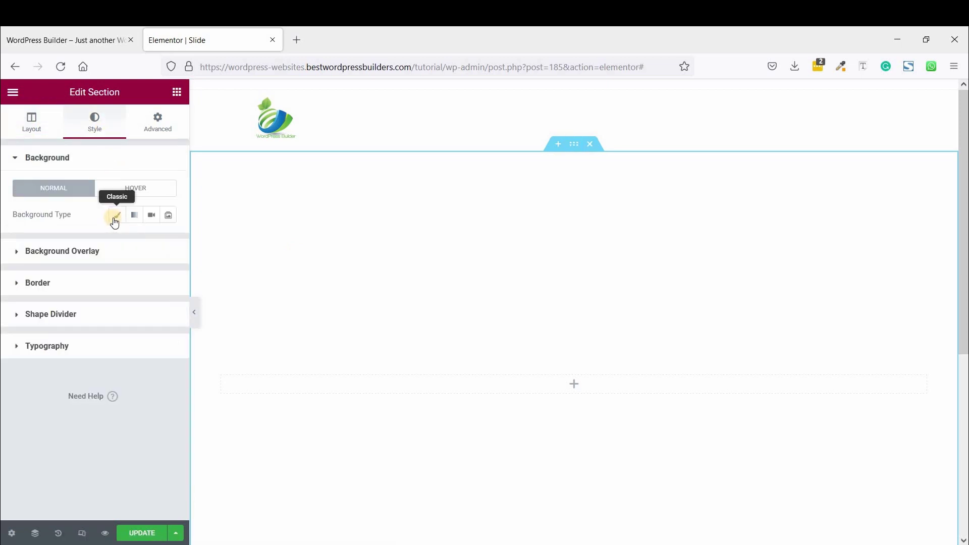
{"action": "left_click", "coordinate": [117, 214]}
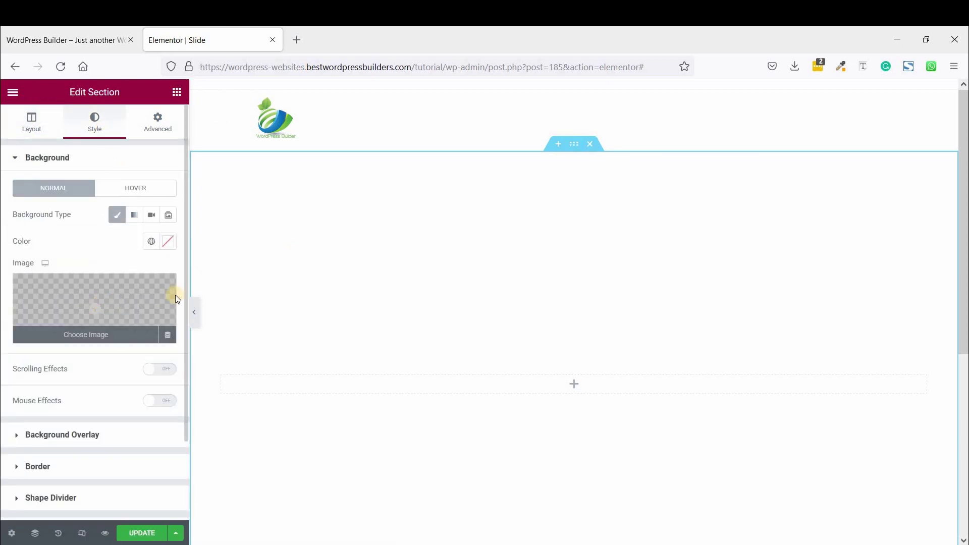
{"action": "left_click", "coordinate": [85, 334]}
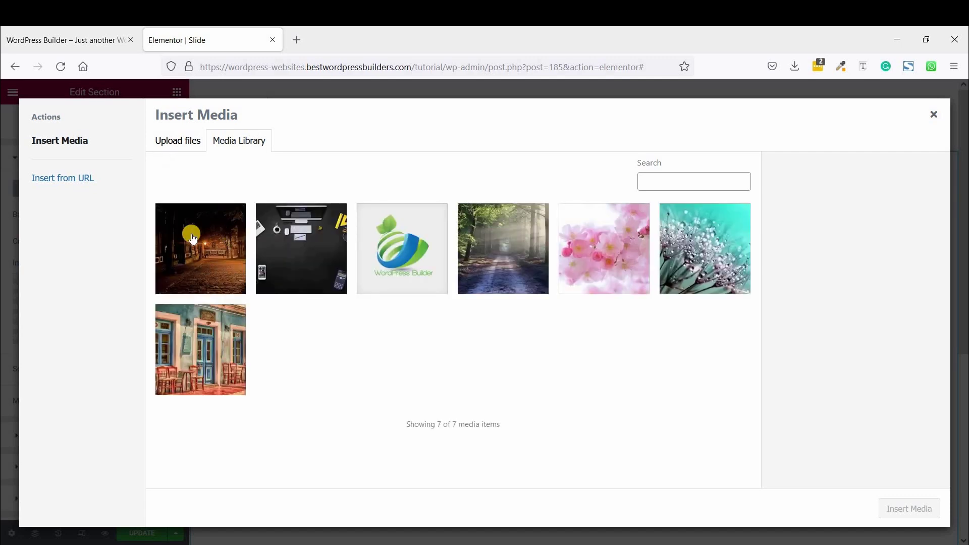
{"action": "left_click", "coordinate": [200, 248]}
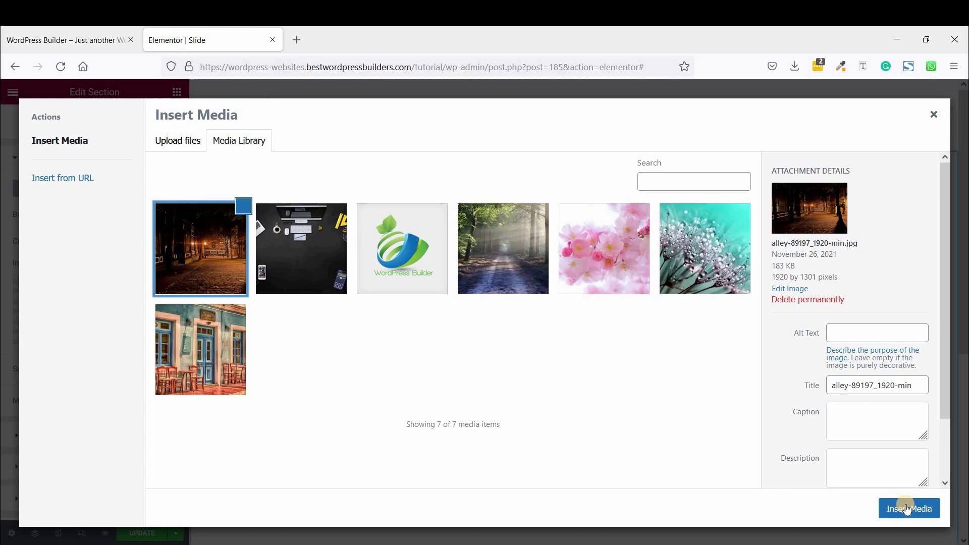
{"action": "left_click", "coordinate": [909, 507]}
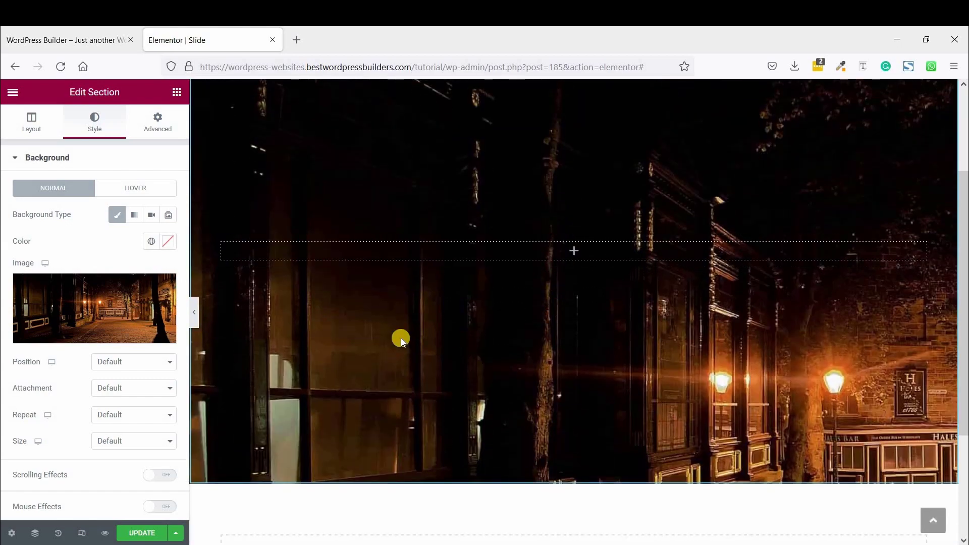
Anchor the background image at Center Center.
{"action": "left_click", "coordinate": [133, 361]}
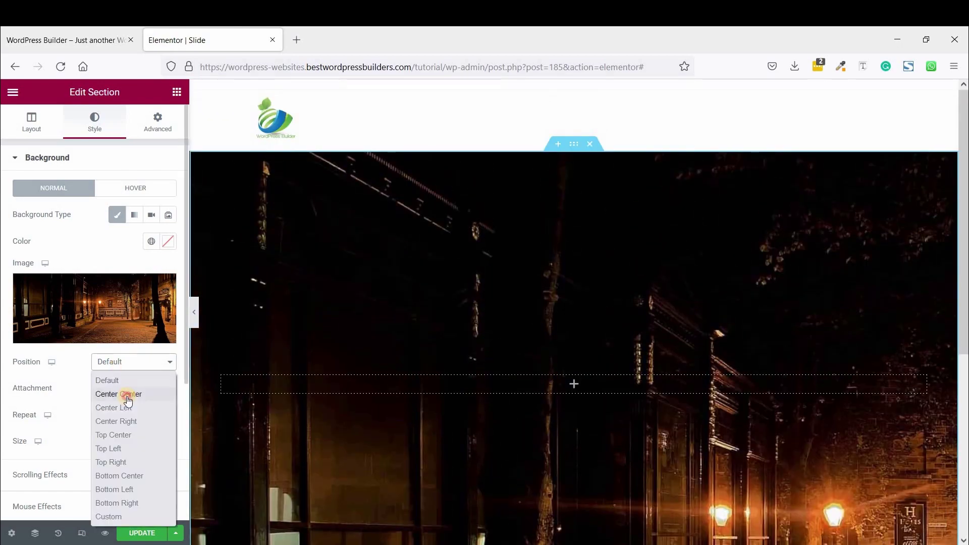
{"action": "left_click", "coordinate": [118, 394]}
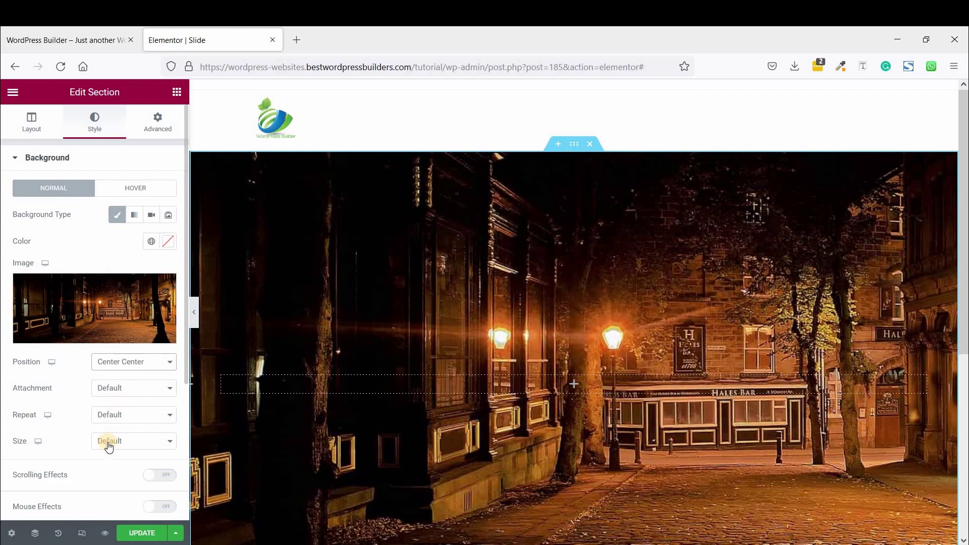
{"action": "left_click", "coordinate": [133, 441]}
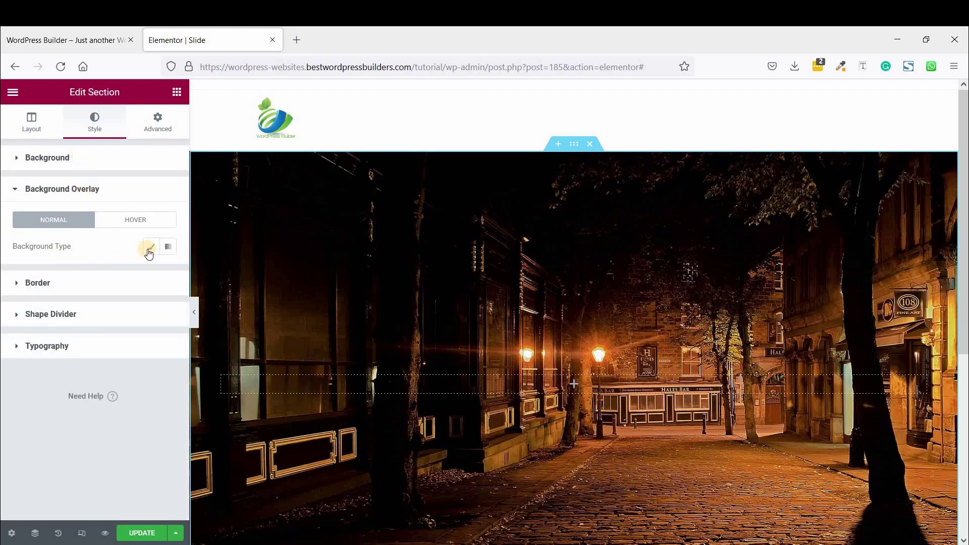
Add a Classic black background overlay at about 0.8 opacity.
{"action": "left_click", "coordinate": [150, 246]}
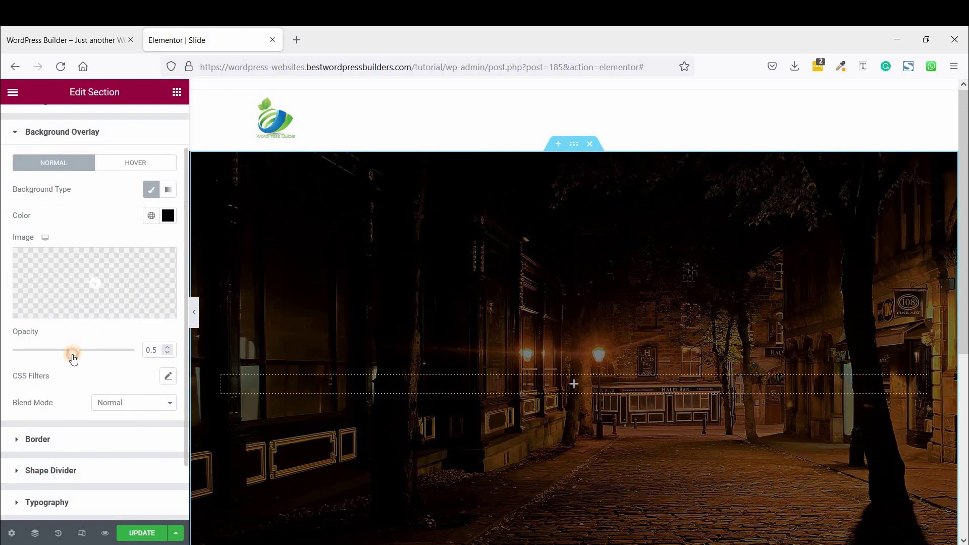
{"action": "left_click_drag", "start_coordinate": [73, 350], "coordinate": [108, 350]}
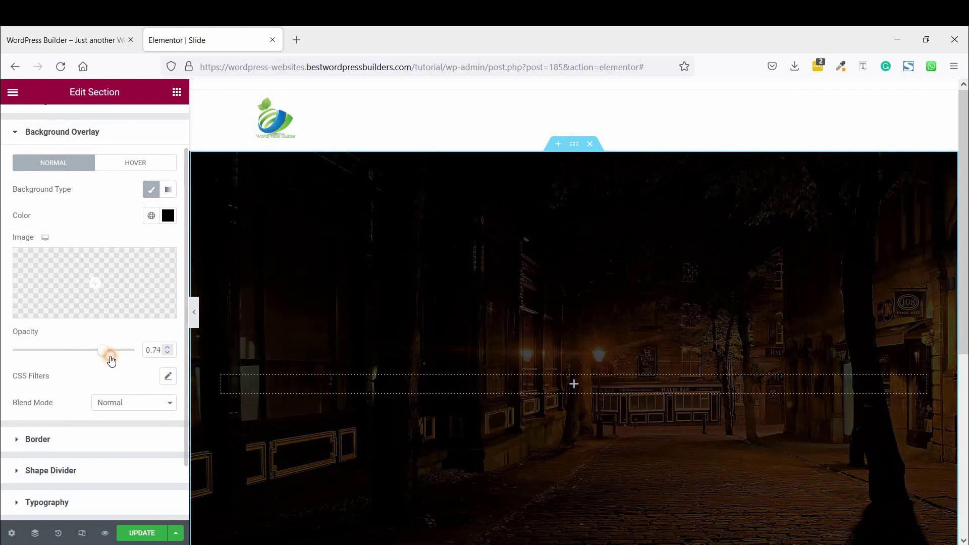
{"action": "left_click_drag", "start_coordinate": [97, 351], "coordinate": [111, 350]}
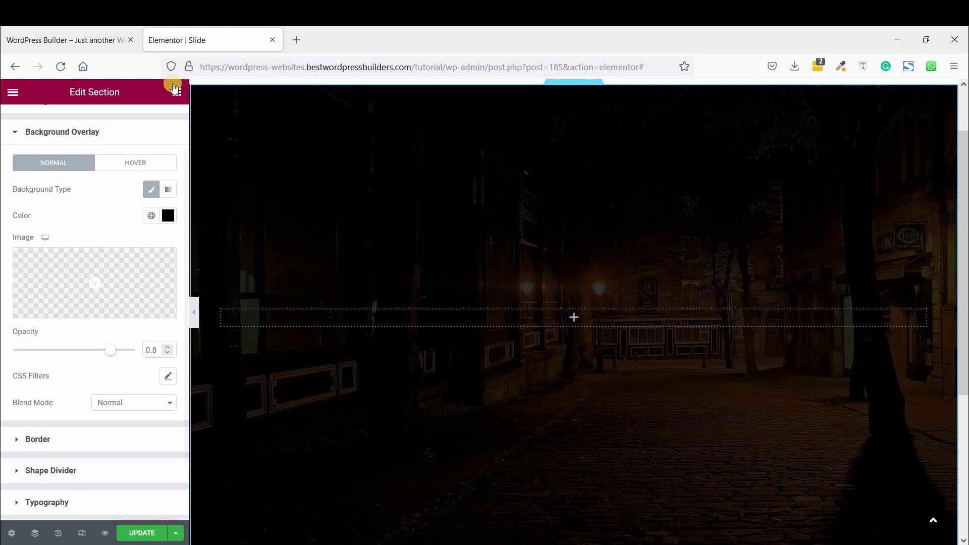
Drop a Heading widget into the section reading WORDPRESS BUILDER, centre-aligned.
{"action": "left_click", "coordinate": [174, 85]}
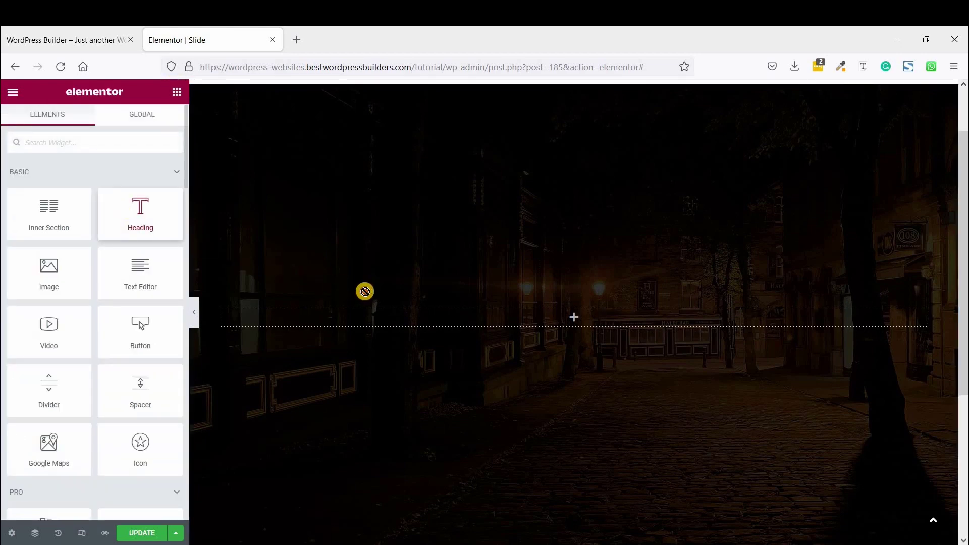
{"action": "left_click_drag", "start_coordinate": [141, 204], "coordinate": [574, 317]}
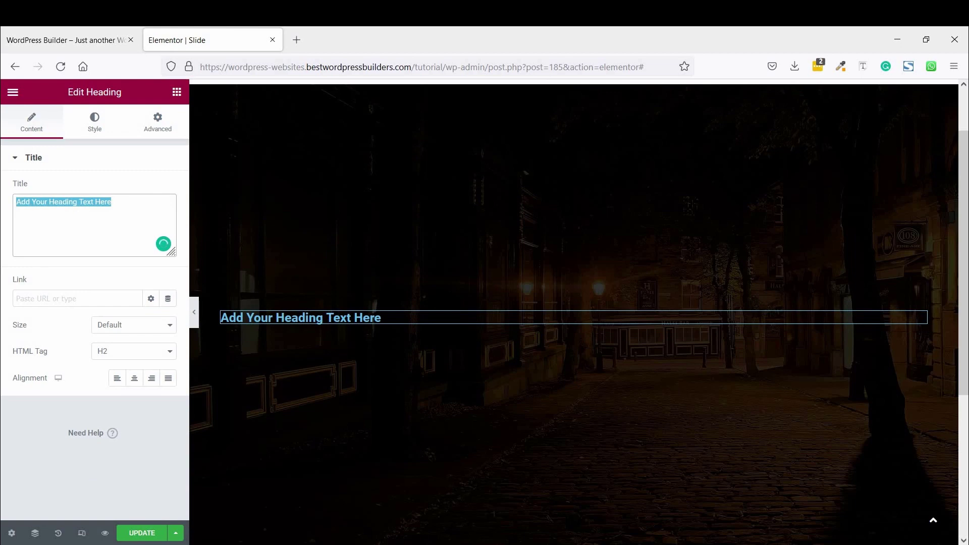
{"action": "type", "text": "WORDPRESS"}
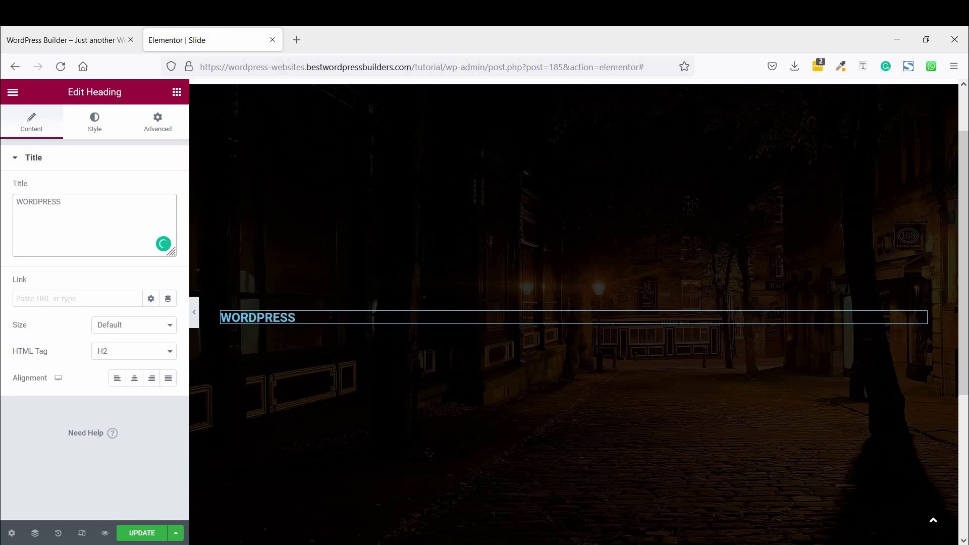
{"action": "type", "text": "BUILDER"}
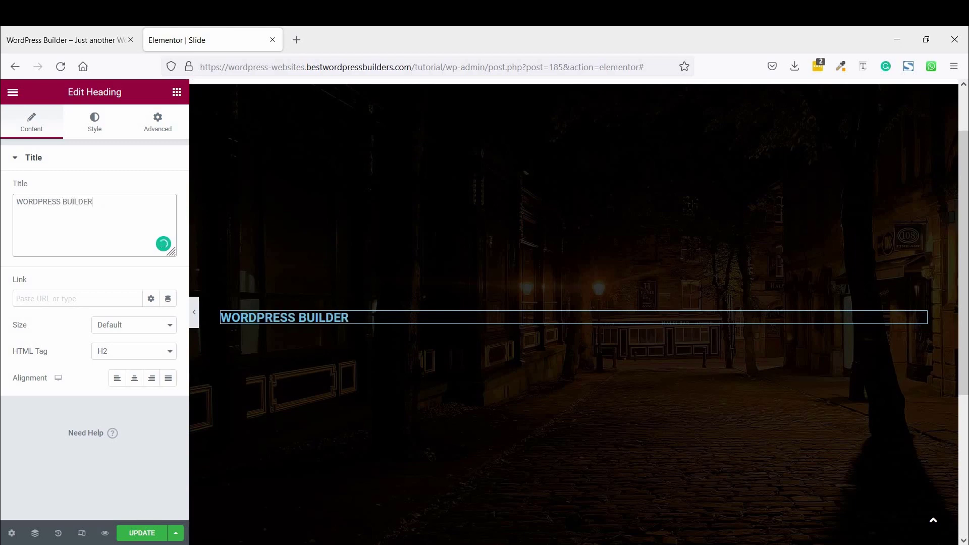
{"action": "left_click", "coordinate": [117, 378]}
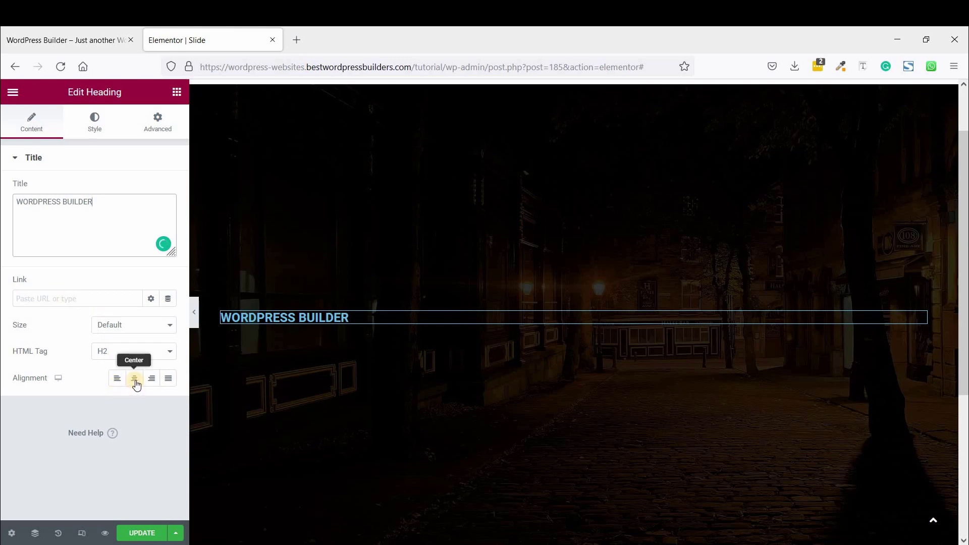
{"action": "left_click", "coordinate": [134, 378]}
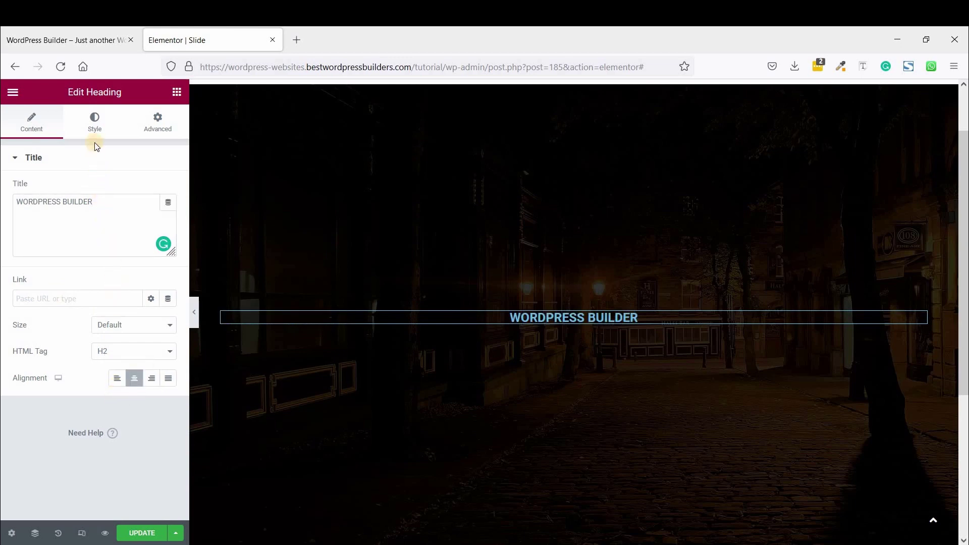
Set the heading text colour to white and its font to Poppins.
{"action": "left_click", "coordinate": [94, 120]}
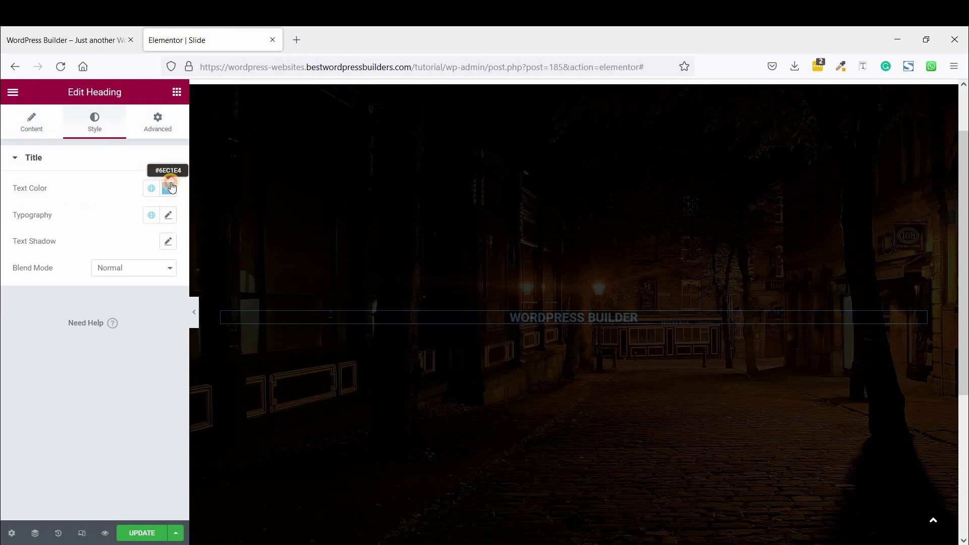
{"action": "left_click", "coordinate": [167, 187]}
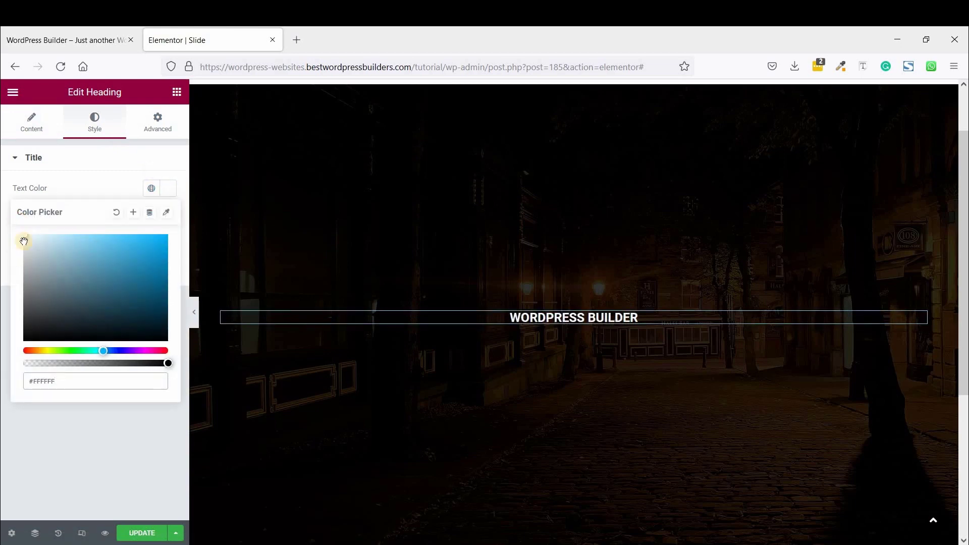
{"action": "left_click", "coordinate": [166, 214]}
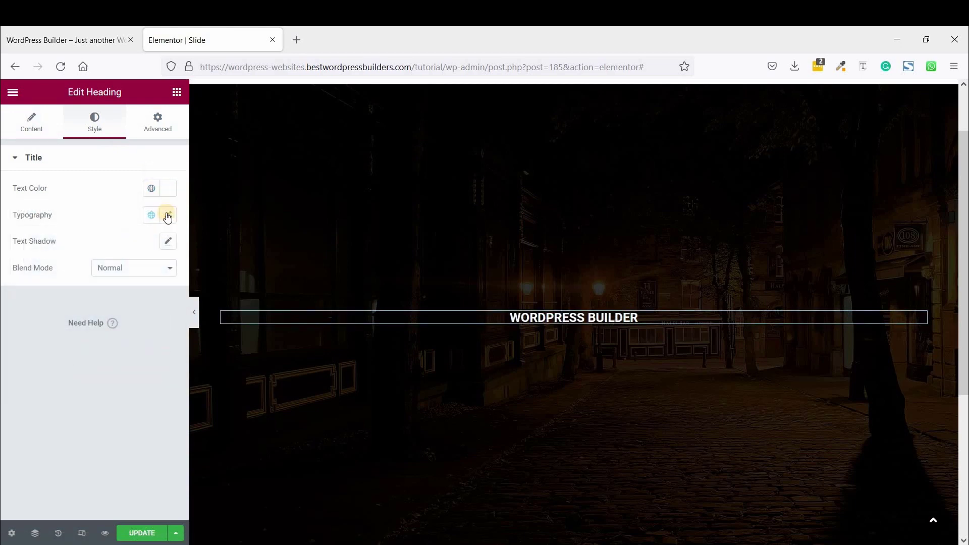
{"action": "left_click", "coordinate": [168, 214]}
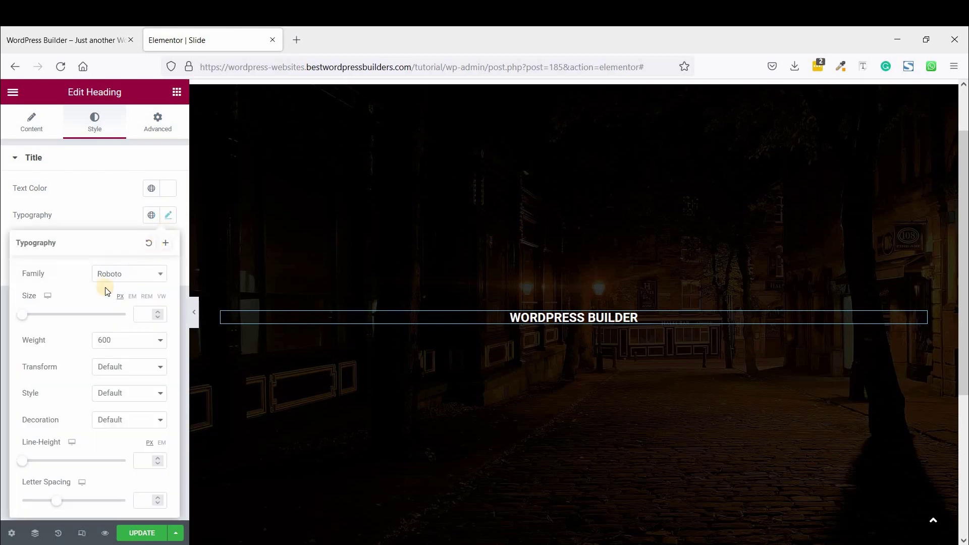
{"action": "left_click", "coordinate": [127, 274]}
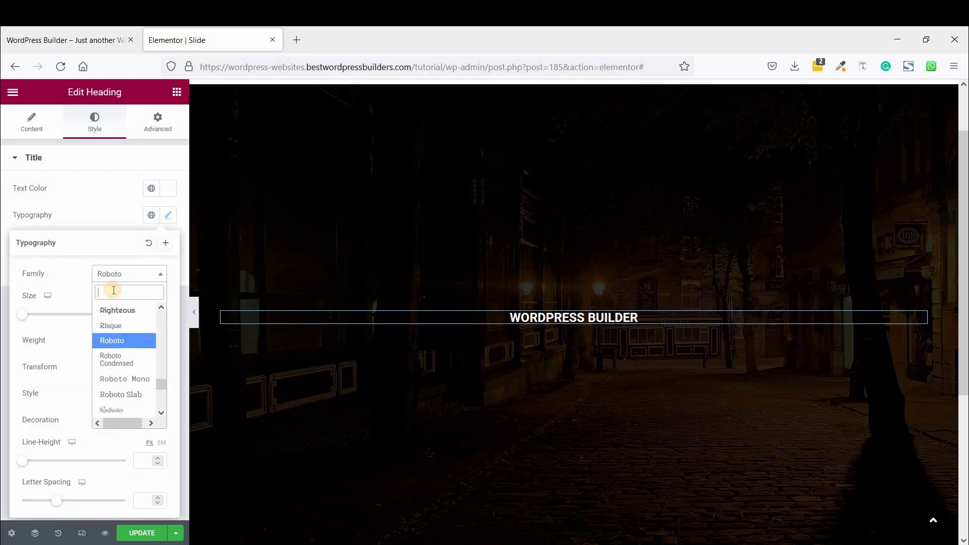
{"action": "type", "text": "POPP"}
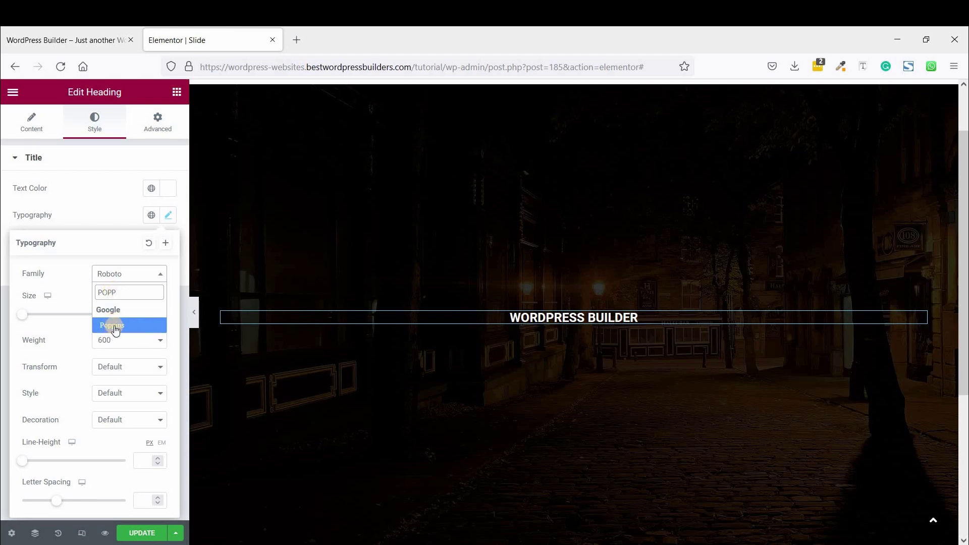
{"action": "left_click", "coordinate": [111, 326]}
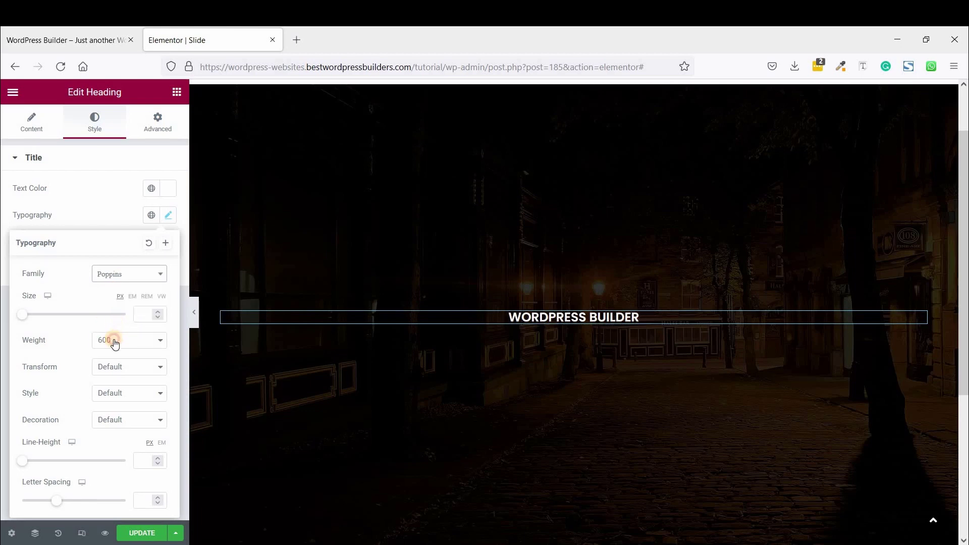
Give the heading weight 800, size 70 and Uppercase transform.
{"action": "left_click", "coordinate": [129, 341]}
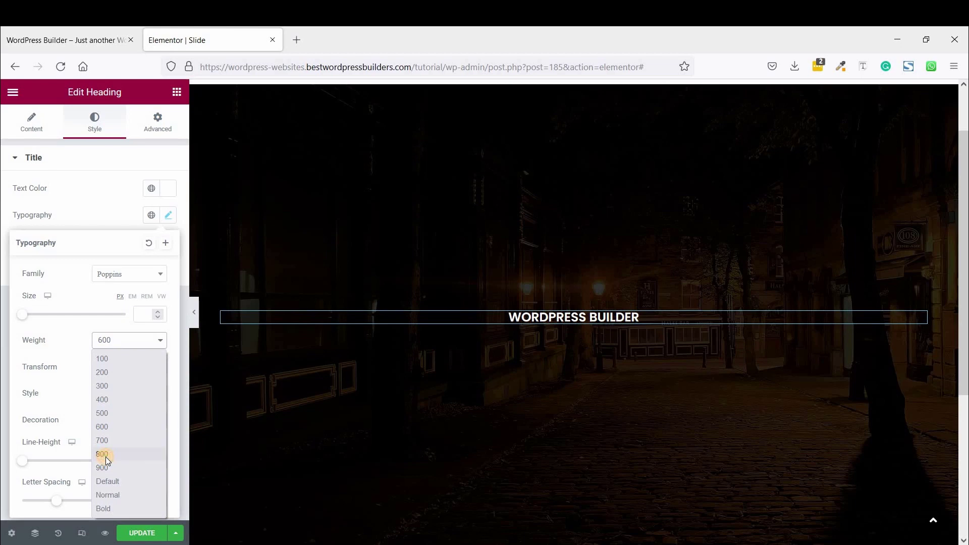
{"action": "left_click", "coordinate": [102, 455]}
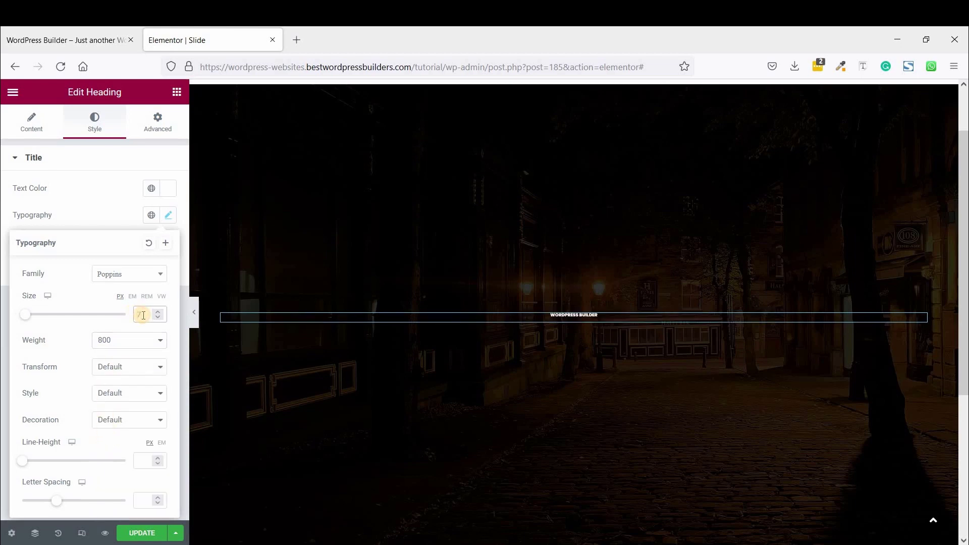
{"action": "type", "text": "70"}
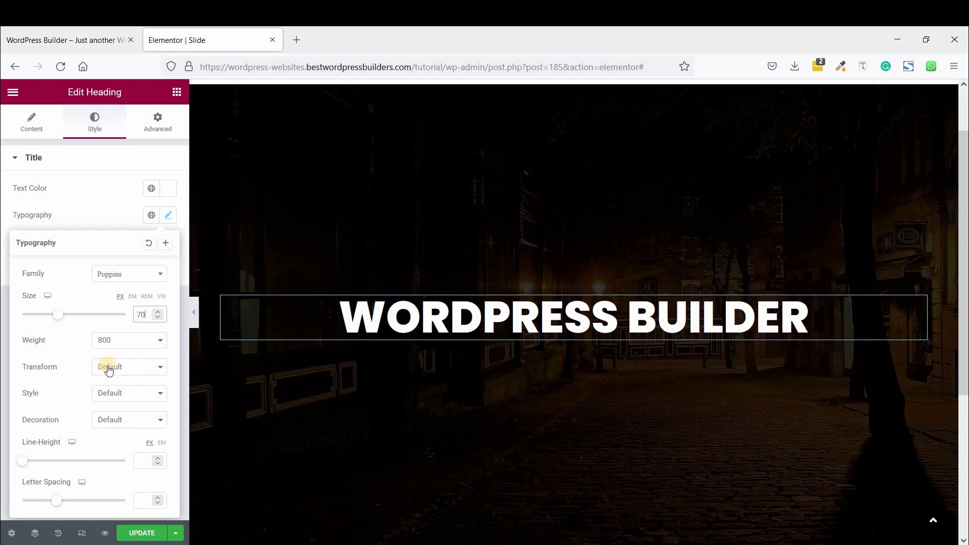
{"action": "left_click", "coordinate": [129, 366]}
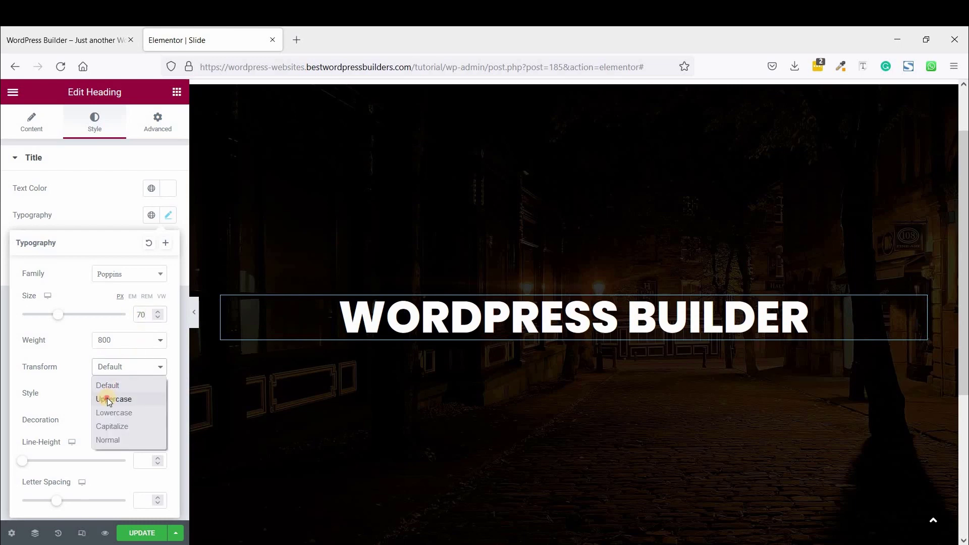
{"action": "left_click", "coordinate": [114, 399]}
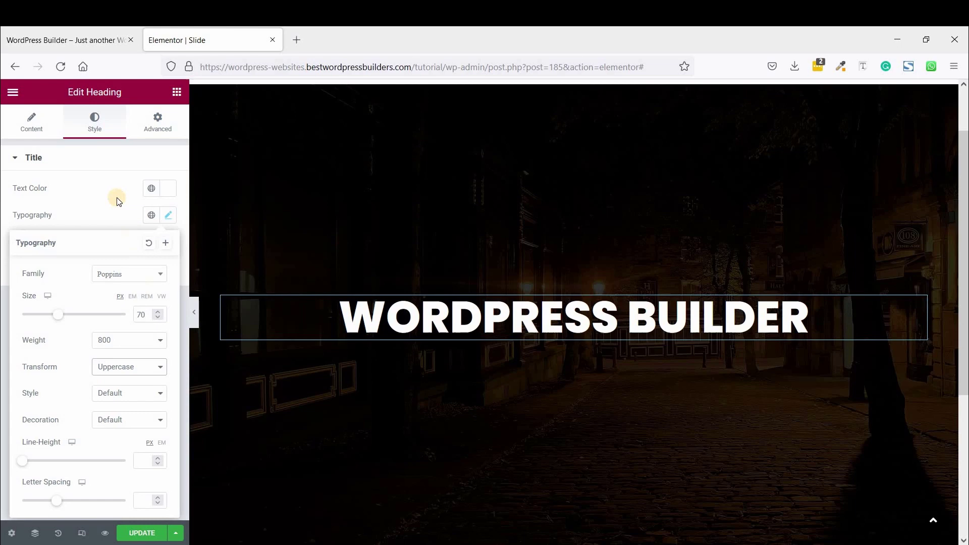
{"action": "left_click", "coordinate": [168, 214]}
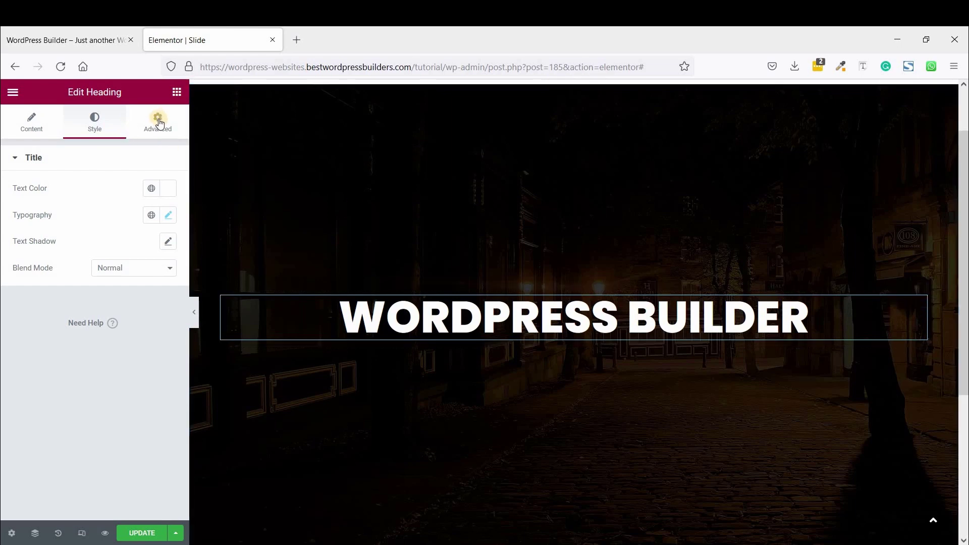
Go to the heading's Advanced settings, then bring up the Notepad with the animation CSS.
{"action": "left_click", "coordinate": [157, 121]}
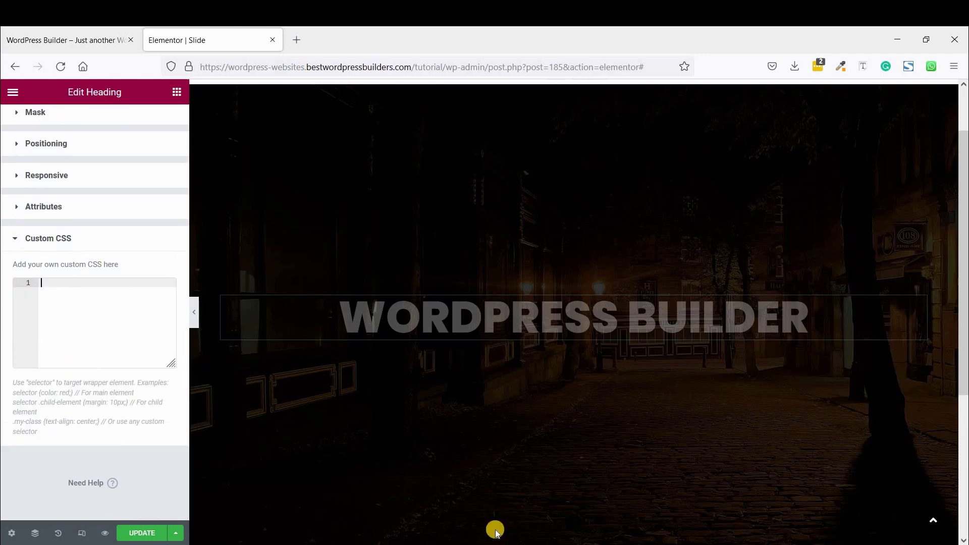
{"action": "left_click", "coordinate": [79, 39]}
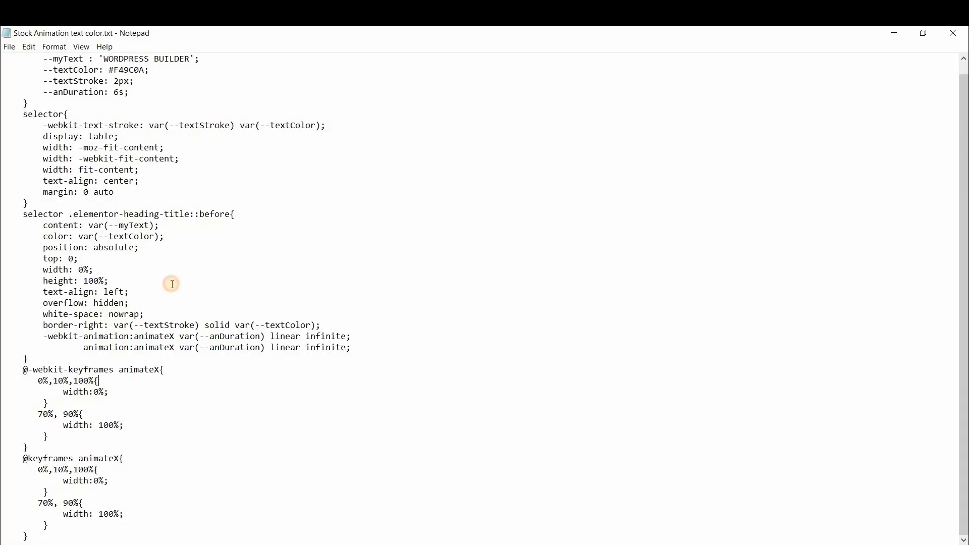
Select the whole text-stroke animation stylesheet in Notepad for copying into Custom CSS.
{"action": "key", "text": "ctrl+a"}
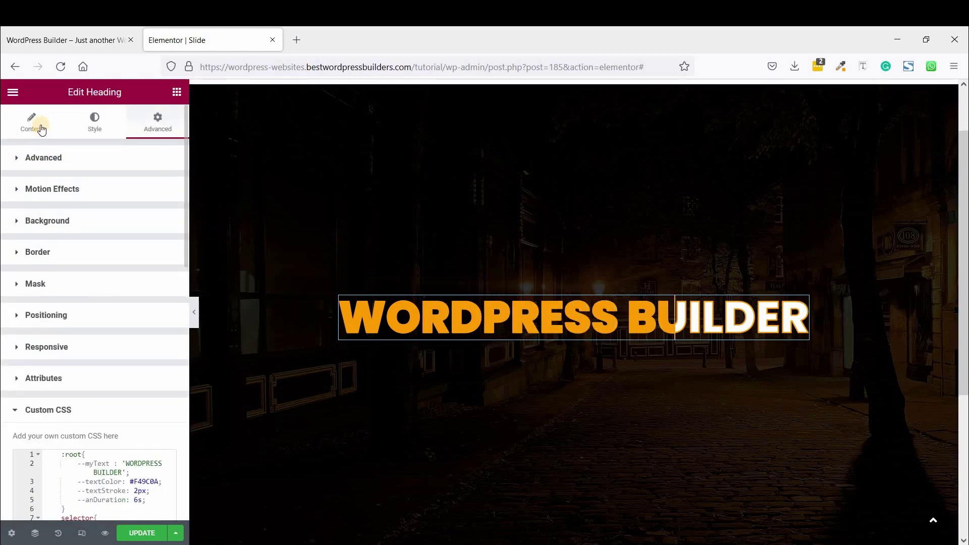
Make the heading text colour fully transparent (#FFFFFF00) so only the orange outline shows.
{"action": "left_click", "coordinate": [94, 122]}
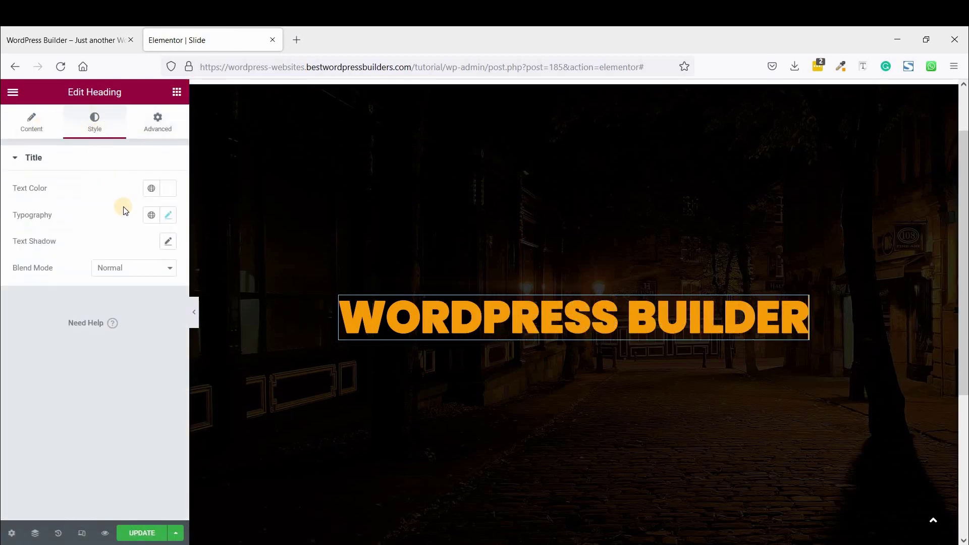
{"action": "left_click", "coordinate": [151, 188]}
{"action": "type", "text": "#FFFFFF00"}
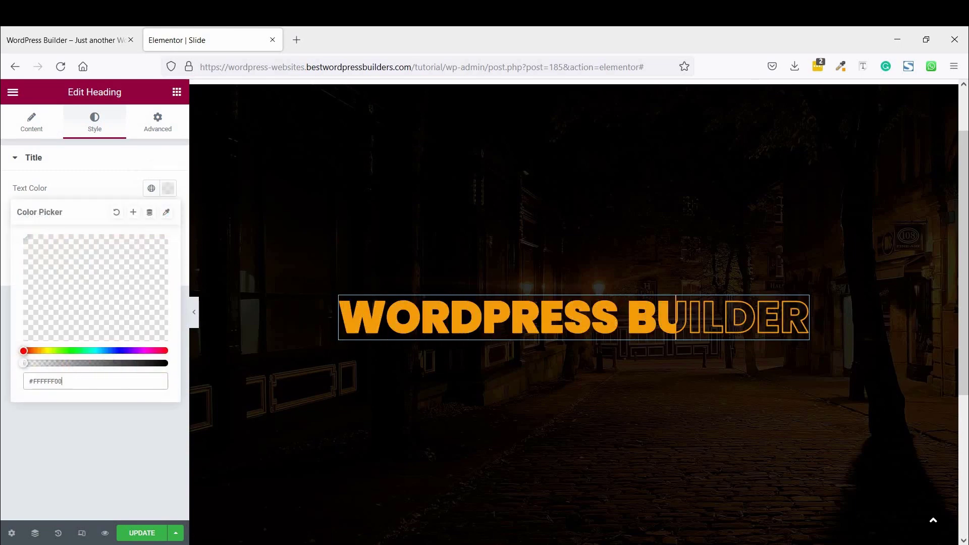
{"action": "left_click", "coordinate": [337, 469]}
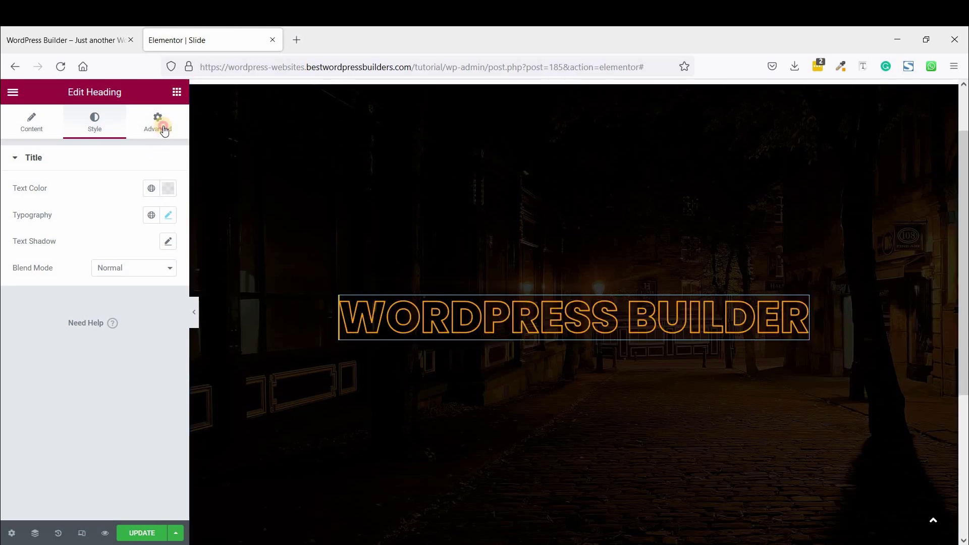
In Custom CSS, change --anDuration from 6s to 9s.
{"action": "left_click", "coordinate": [158, 123]}
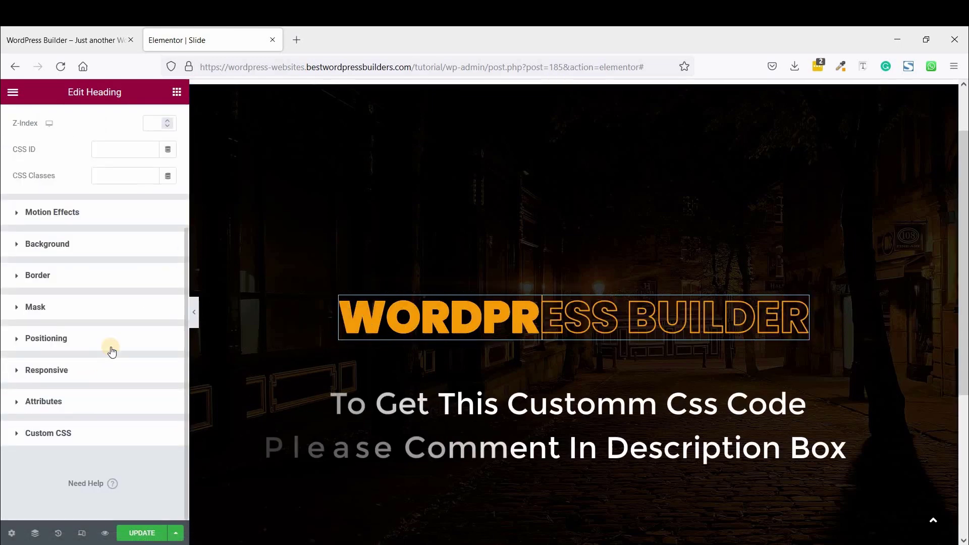
{"action": "left_click", "coordinate": [48, 433]}
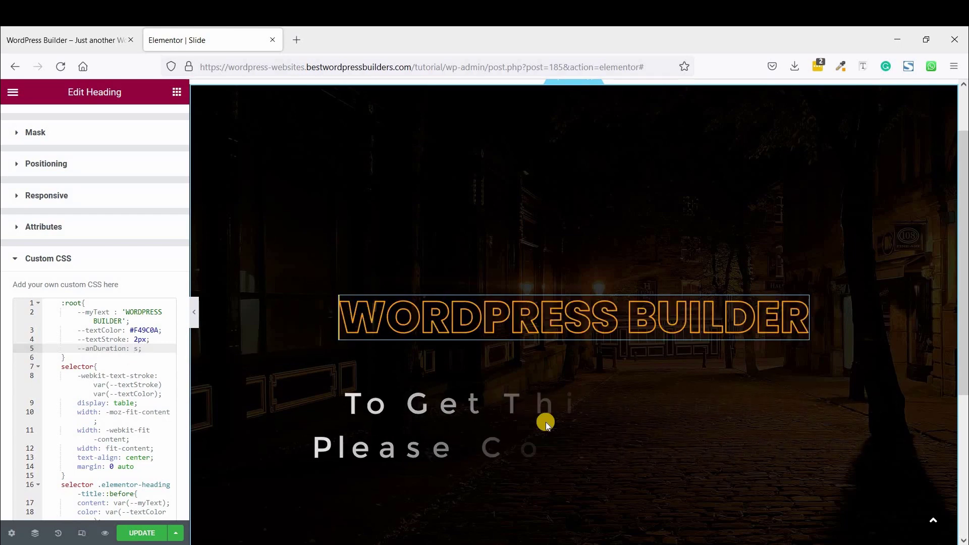
{"action": "type", "text": "9"}
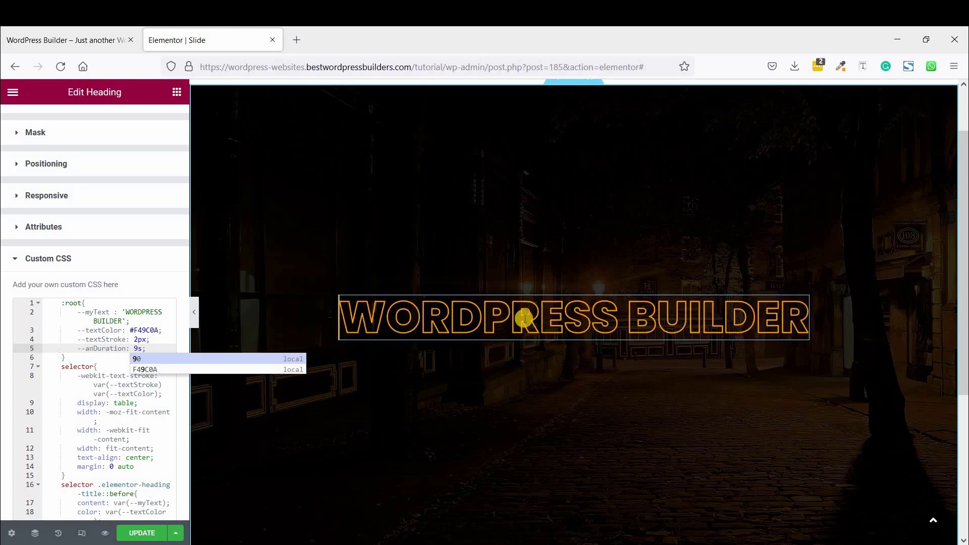
Try a 5px --textStroke, keep it at 2px, then clear the --textColor value to a bare #.
{"action": "left_click", "coordinate": [524, 318]}
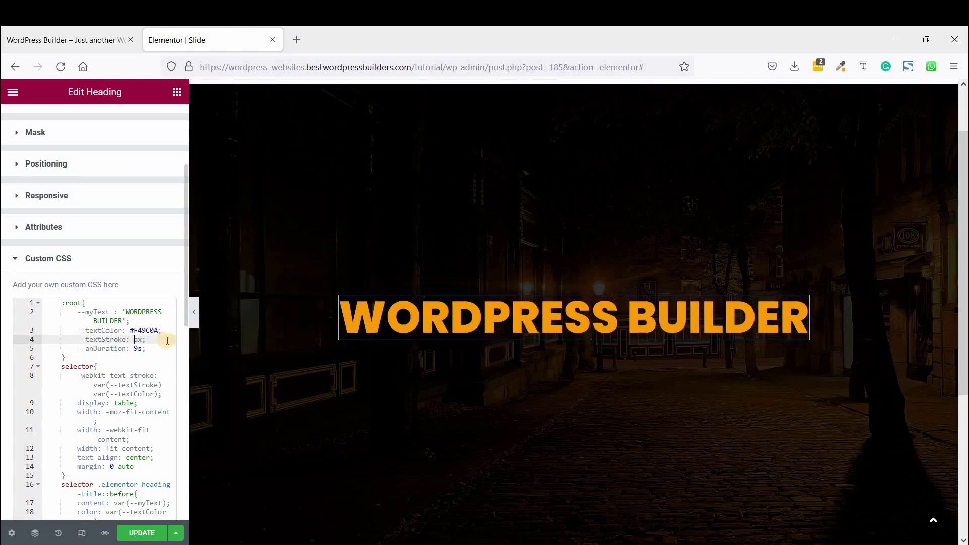
{"action": "type", "text": "5"}
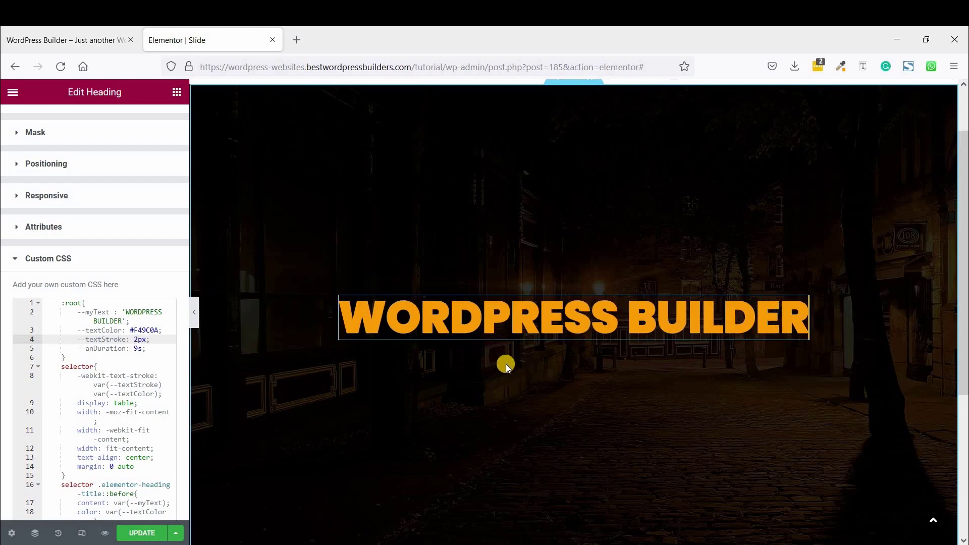
{"action": "left_click", "coordinate": [572, 318]}
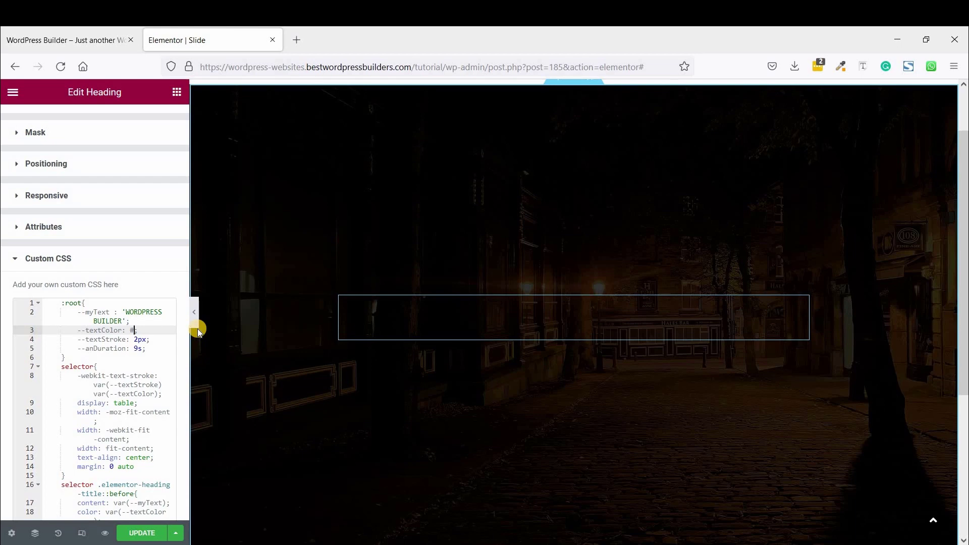
Try white ffffff, then settle --textColor back on orange #F49C0A.
{"action": "type", "text": "ffffff"}
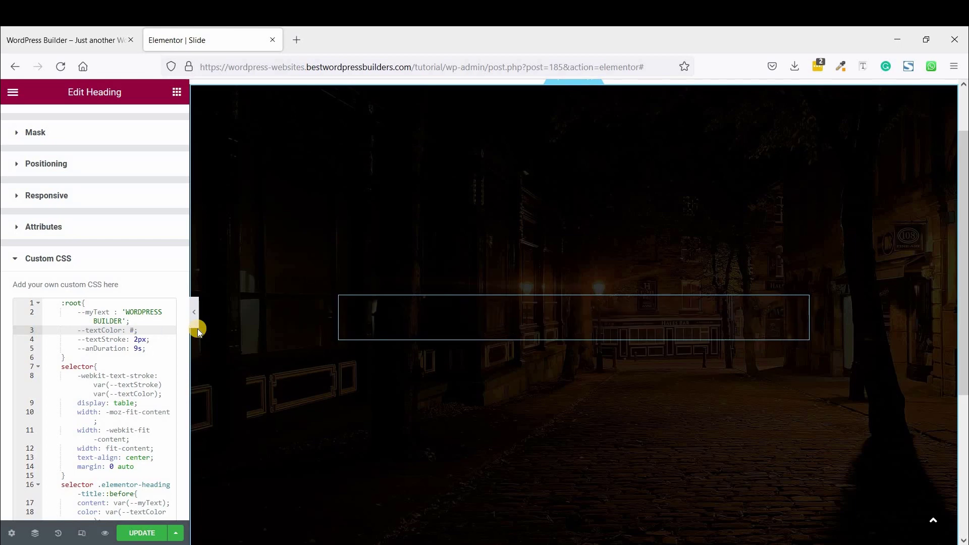
{"action": "type", "text": "F49C0A"}
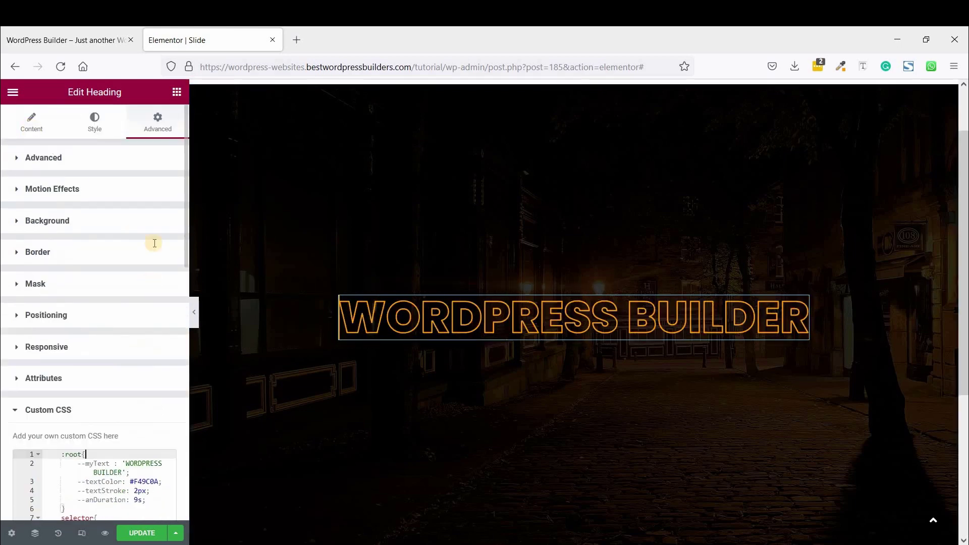
Review the Custom CSS under Advanced and update the page.
{"action": "left_click", "coordinate": [31, 122]}
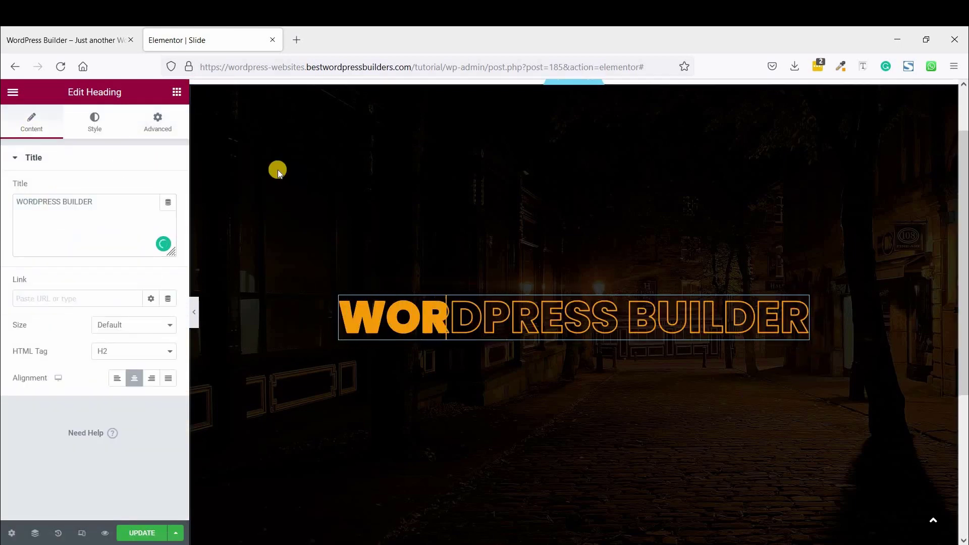
{"action": "left_click", "coordinate": [157, 121]}
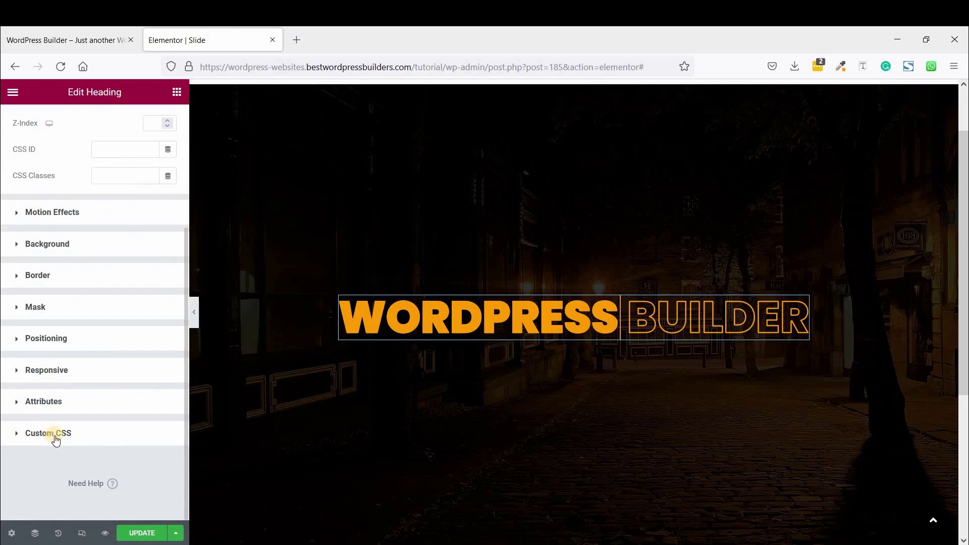
{"action": "left_click", "coordinate": [47, 433]}
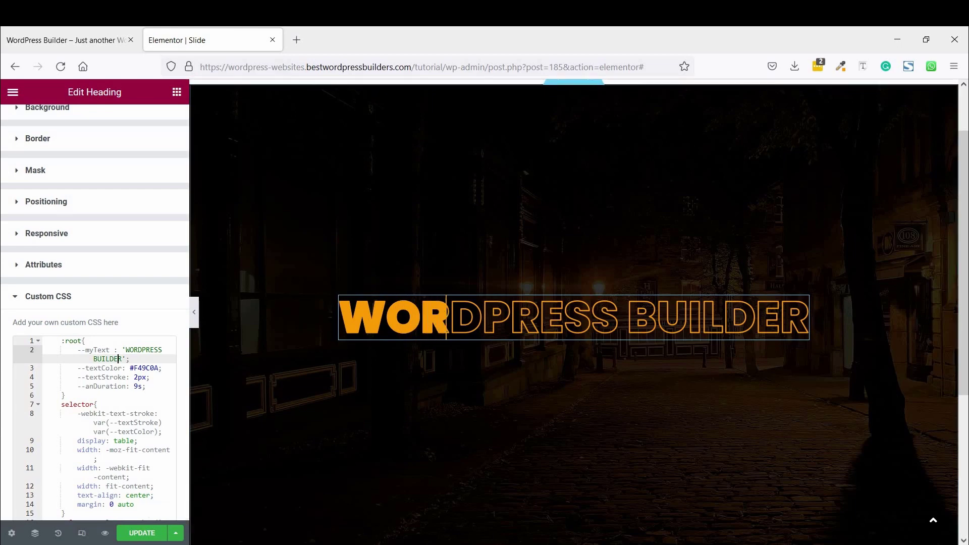
{"action": "left_click", "coordinate": [141, 534]}
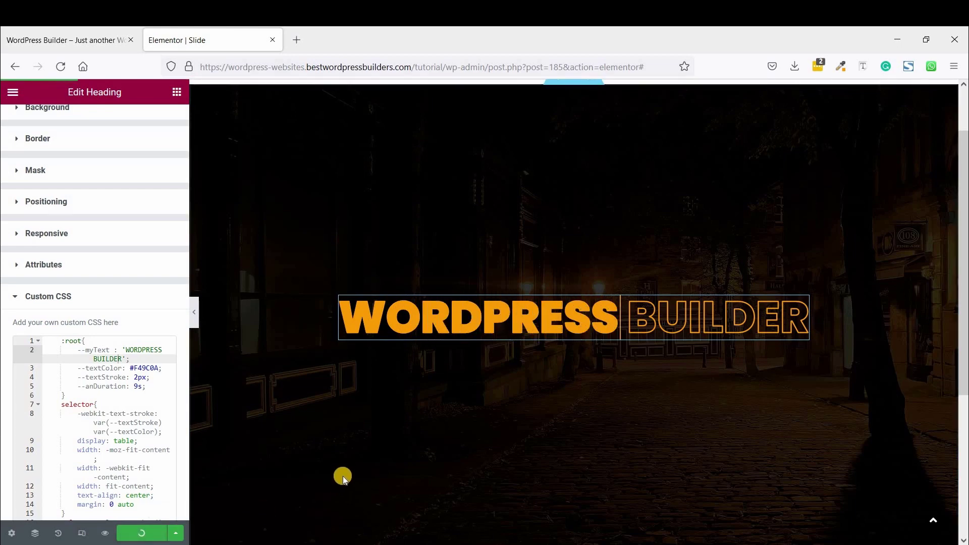